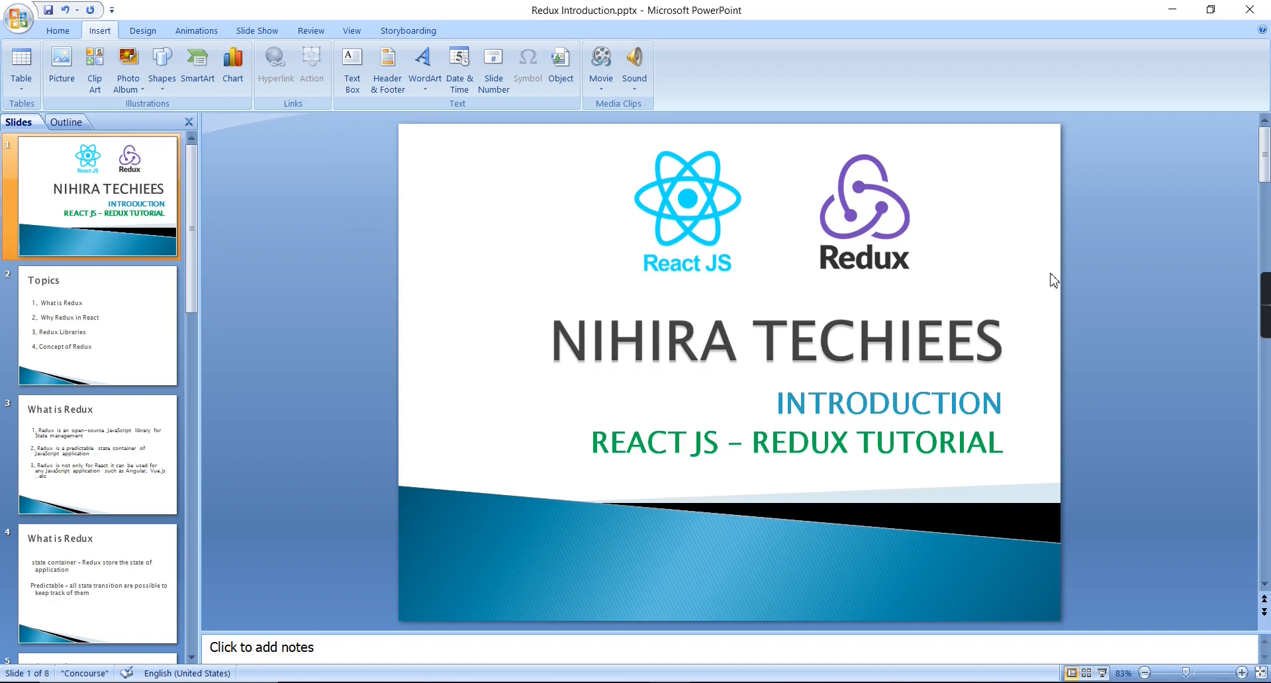
Display slide 2, the Topics slide listing the four Redux subjects.
click(92, 326)
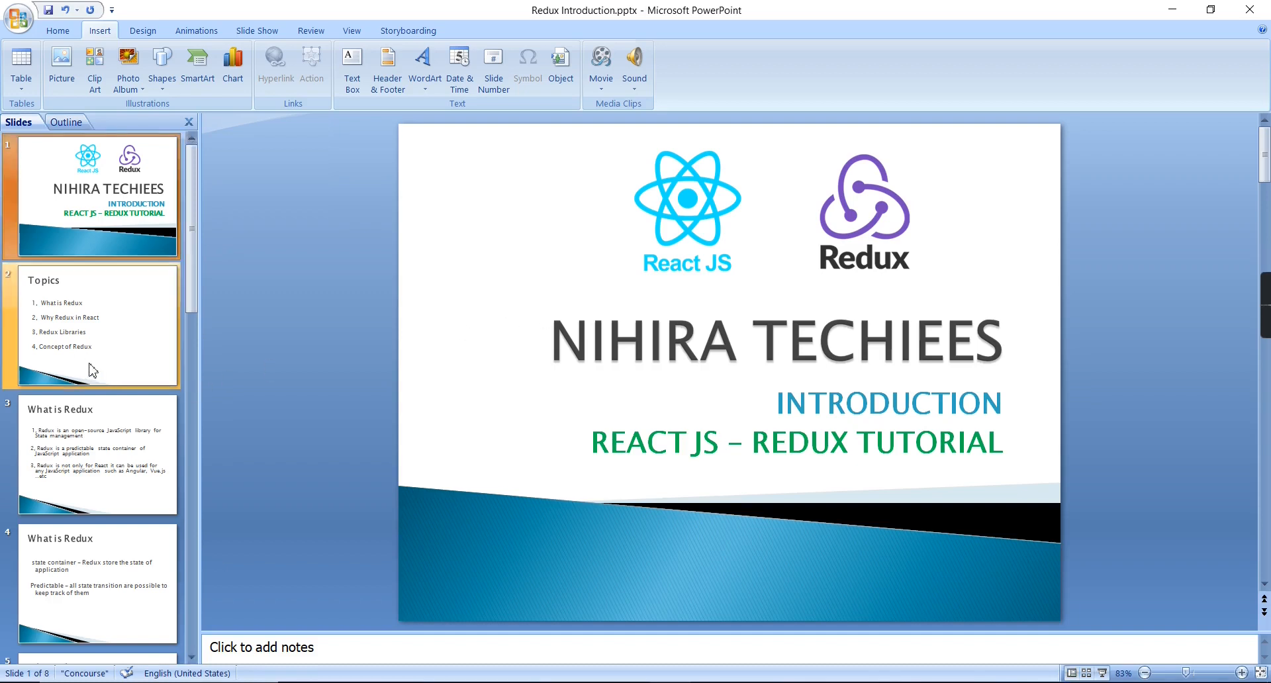
click(96, 325)
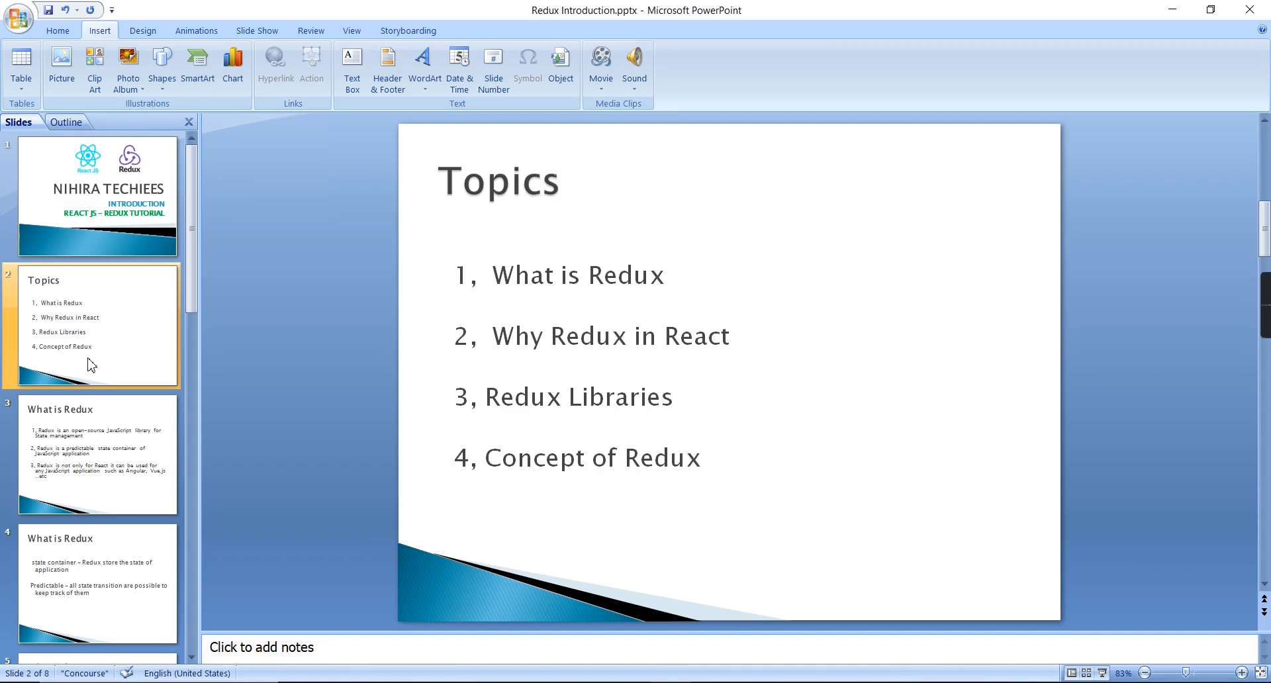
Show the first 'What is Redux' slide and select text across its definition line.
click(96, 454)
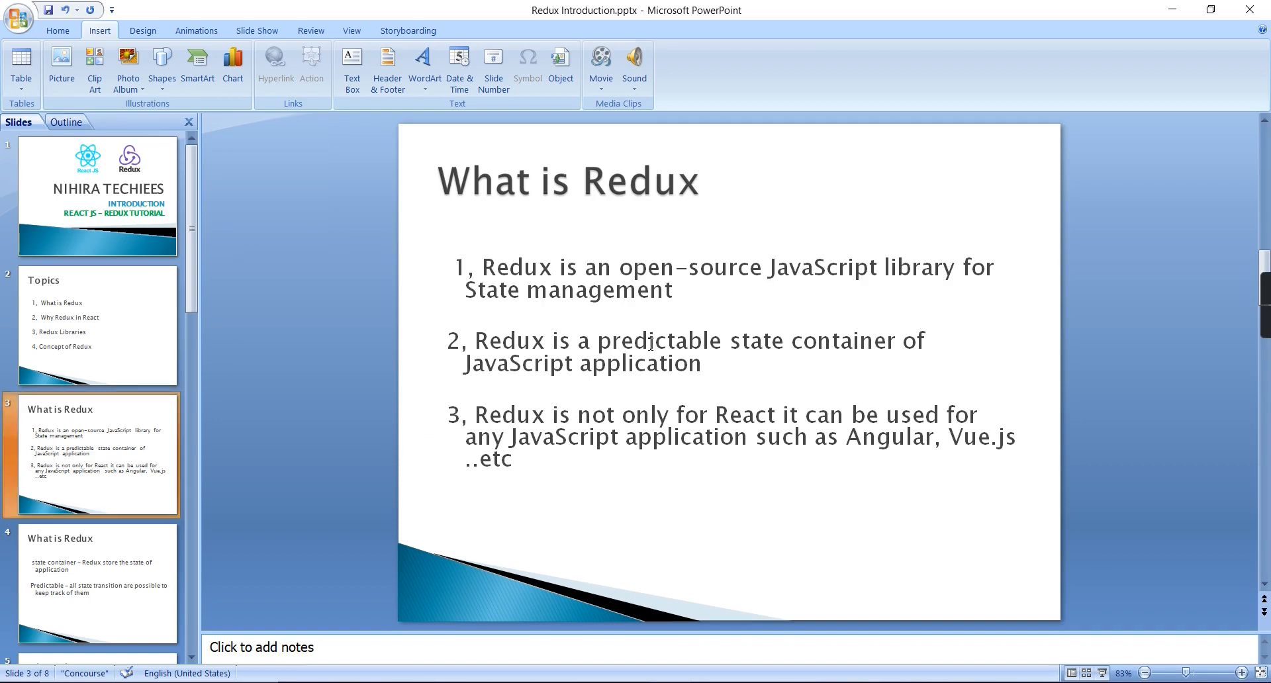
drag(595, 341, 899, 340)
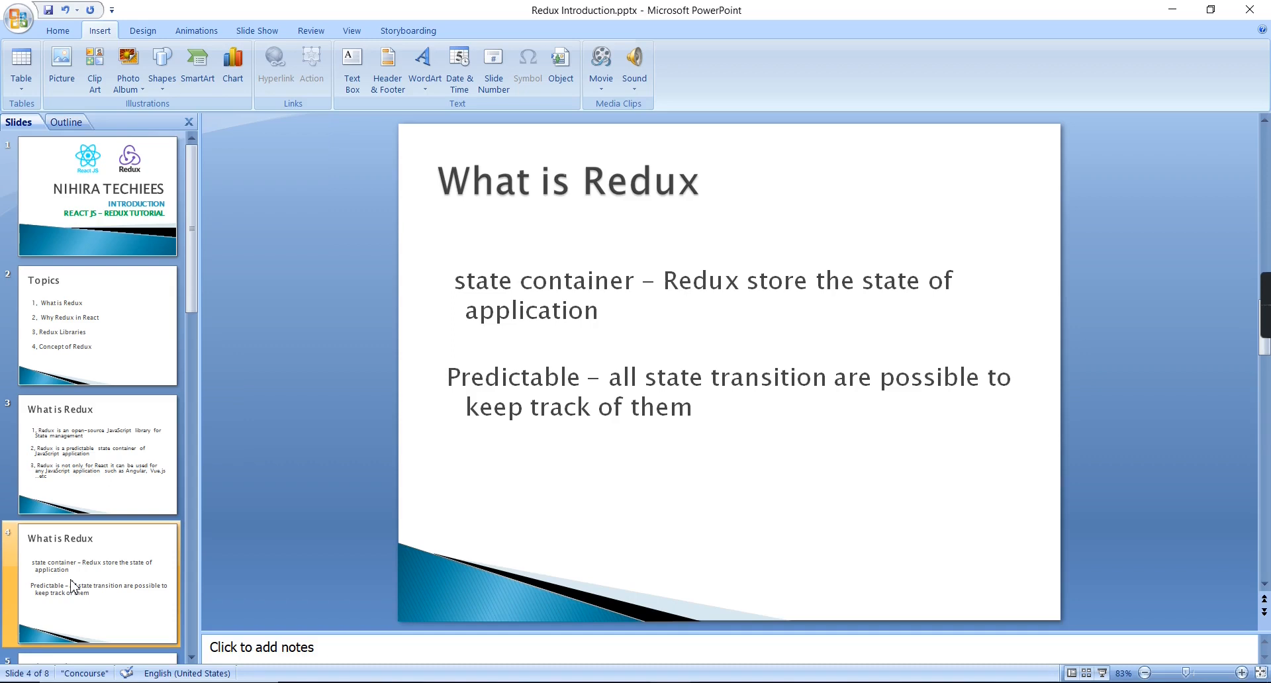
mouse_move(43, 557)
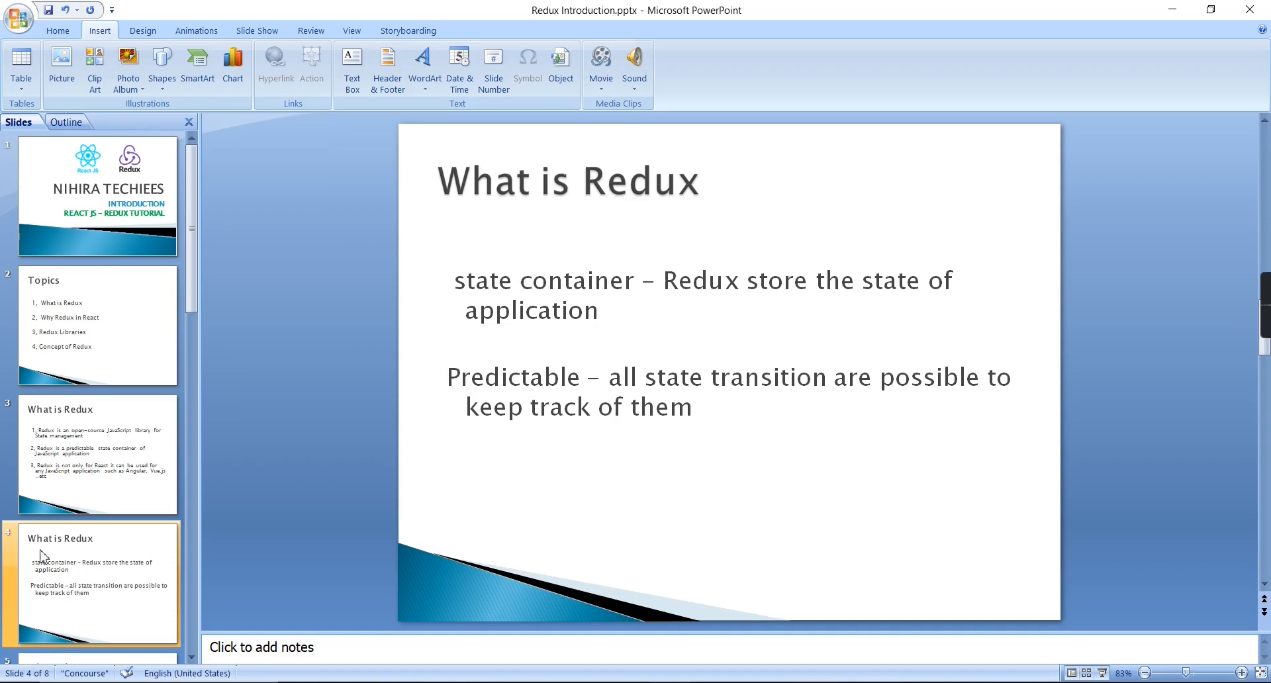
Return to slide 3, the three-point 'What is Redux' definition.
click(97, 454)
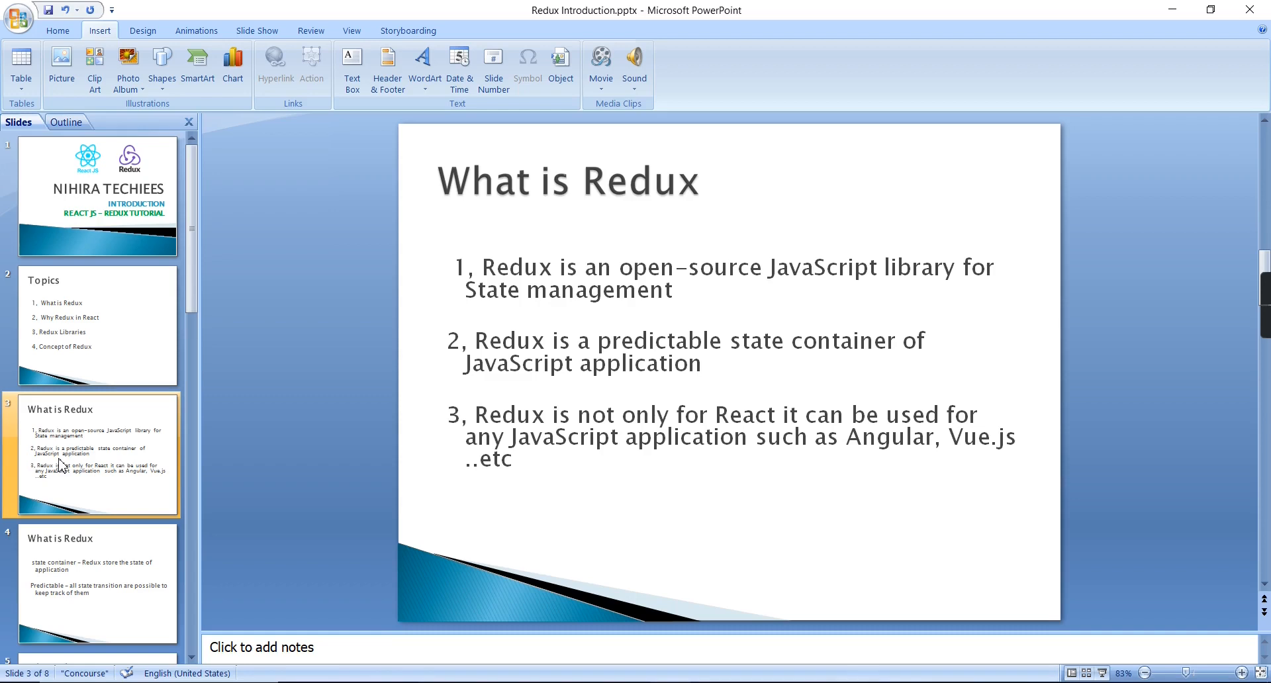
mouse_move(52, 591)
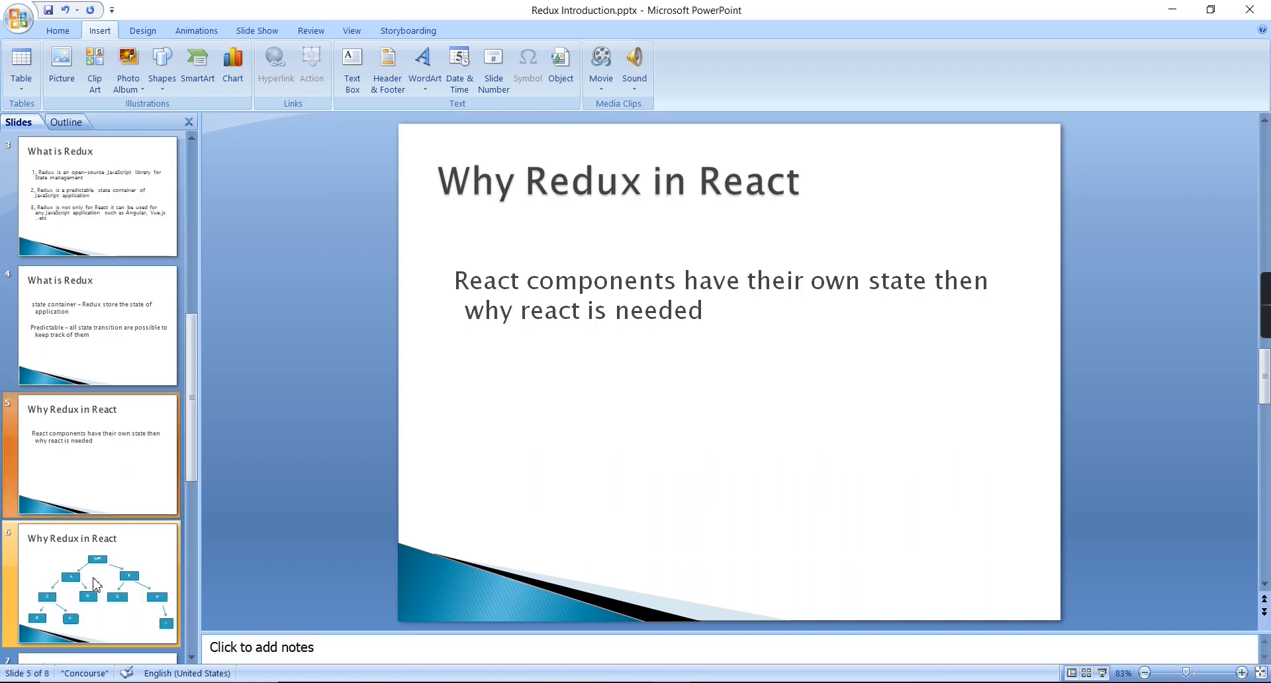
Show the component-tree slide and select its APP box.
click(93, 584)
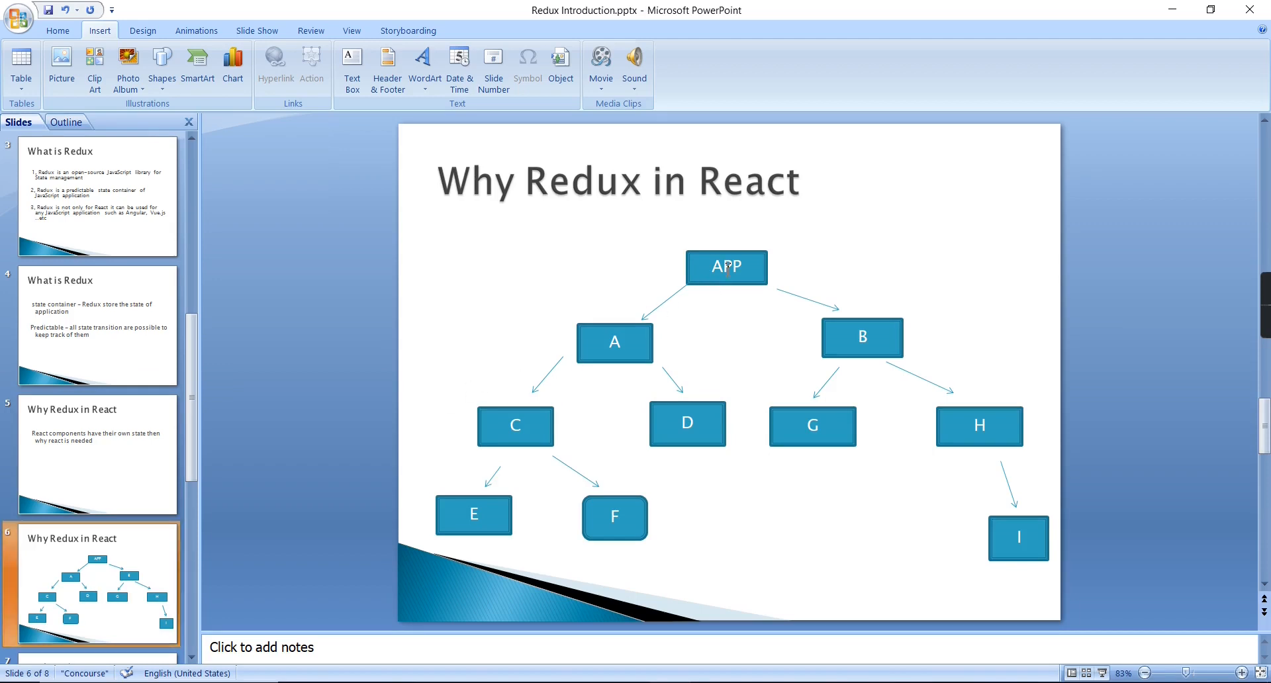
click(725, 267)
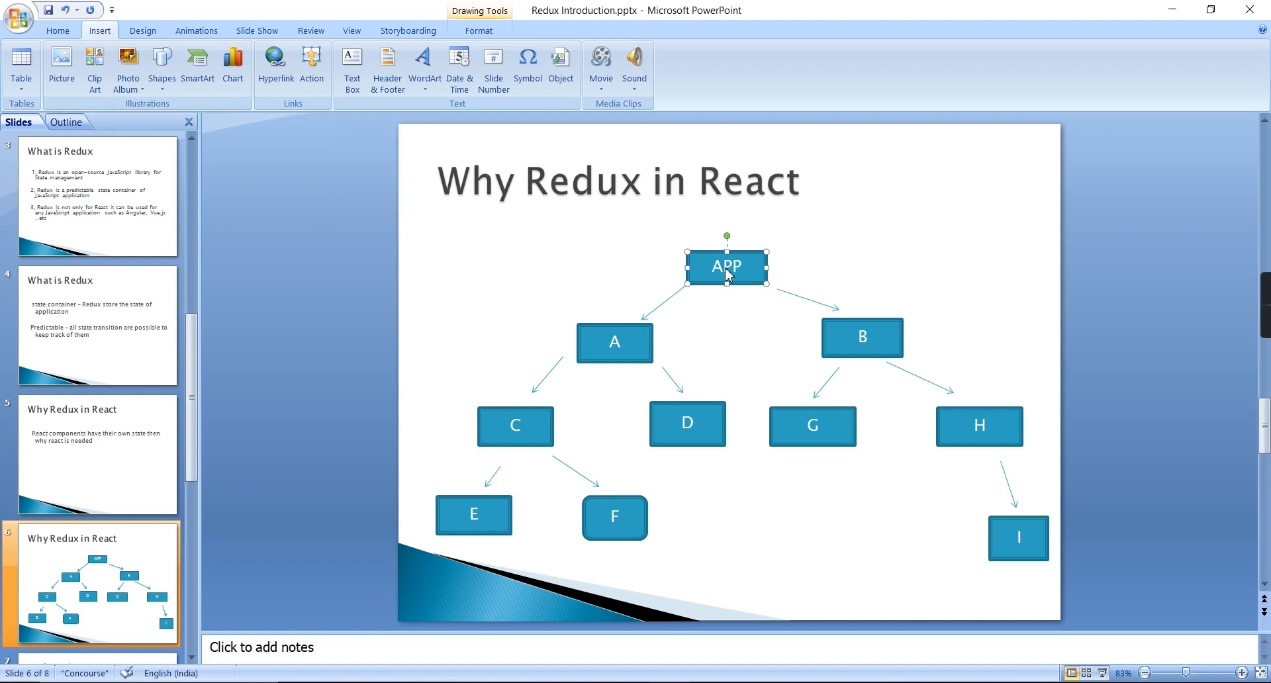
mouse_move(624, 341)
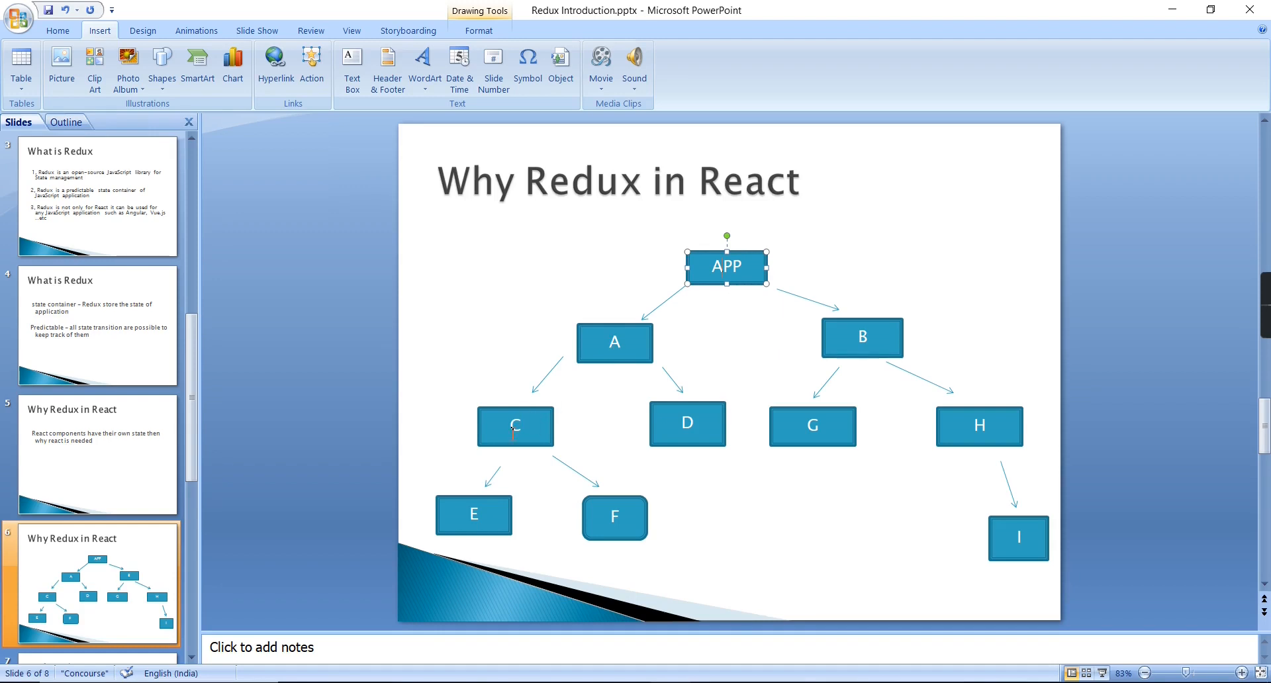
mouse_move(576, 457)
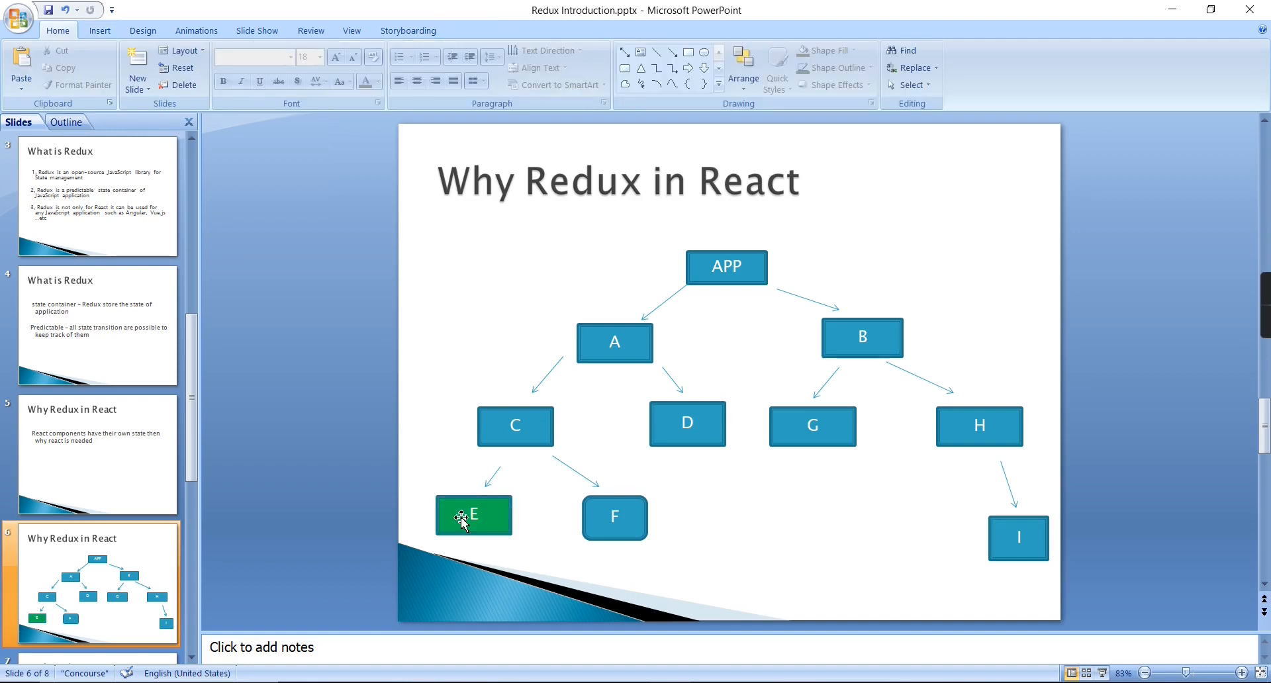
mouse_move(712, 421)
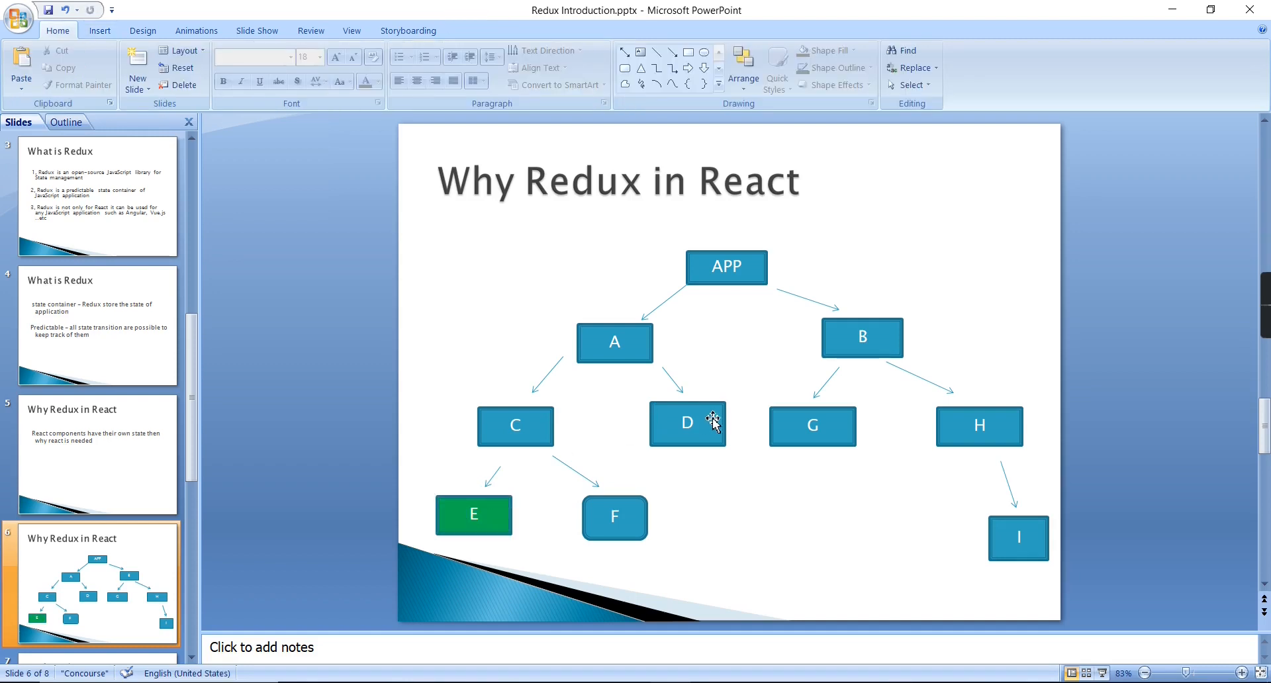
Fill the D box red in the component tree, then select the green E box.
click(687, 422)
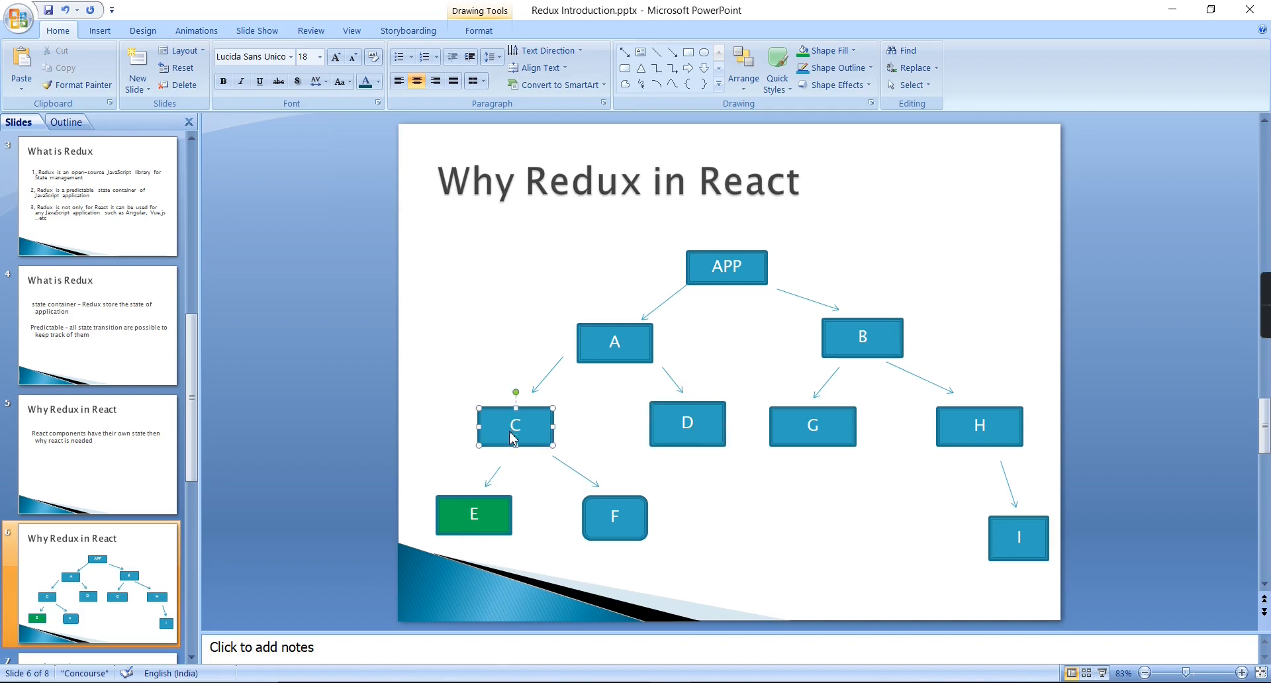
mouse_move(608, 349)
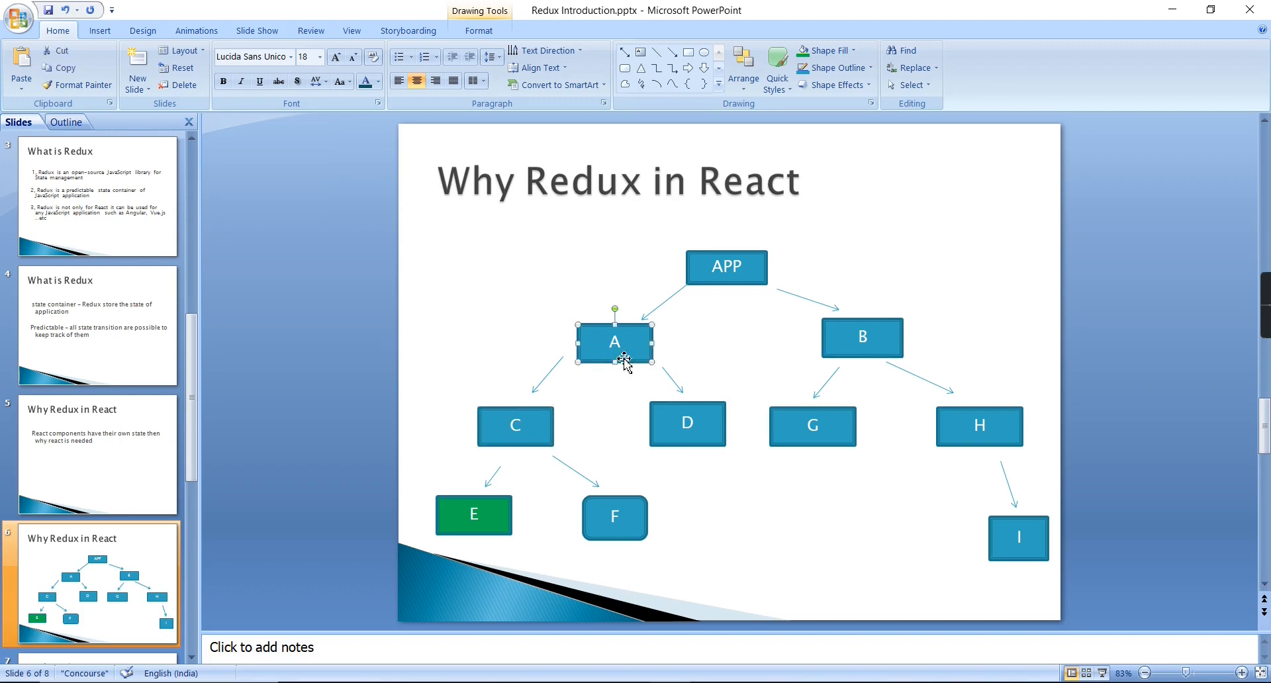
mouse_move(672, 428)
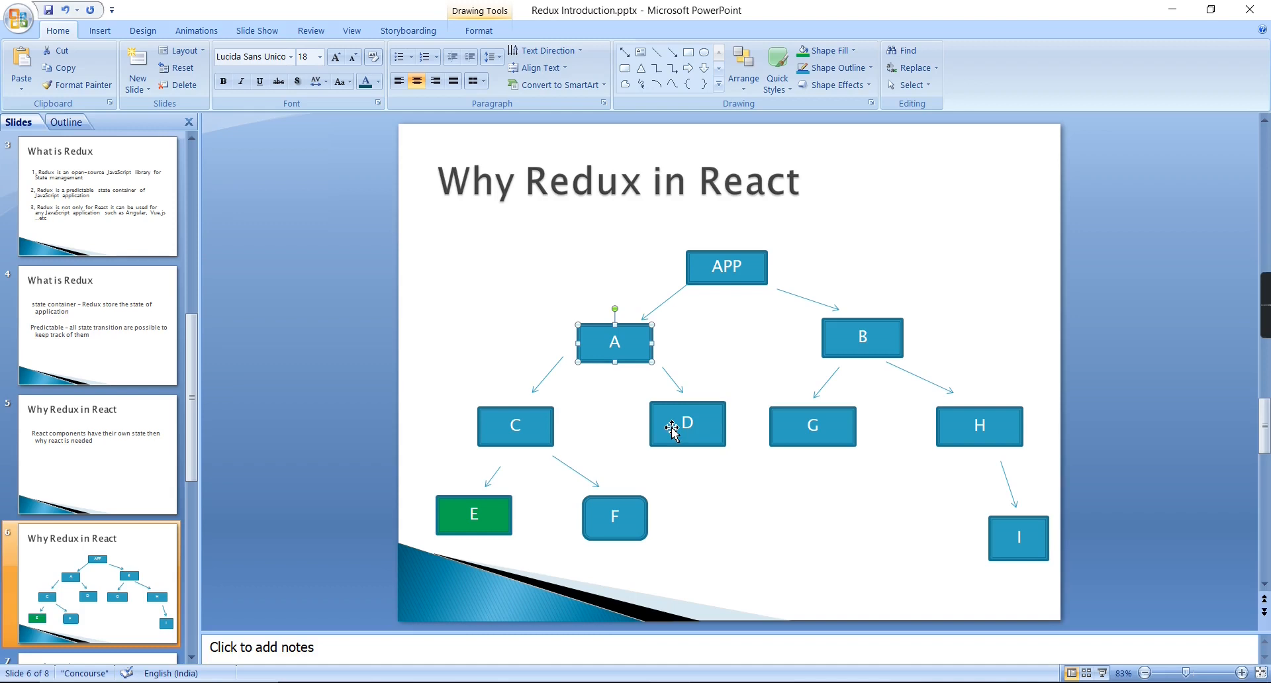
click(687, 424)
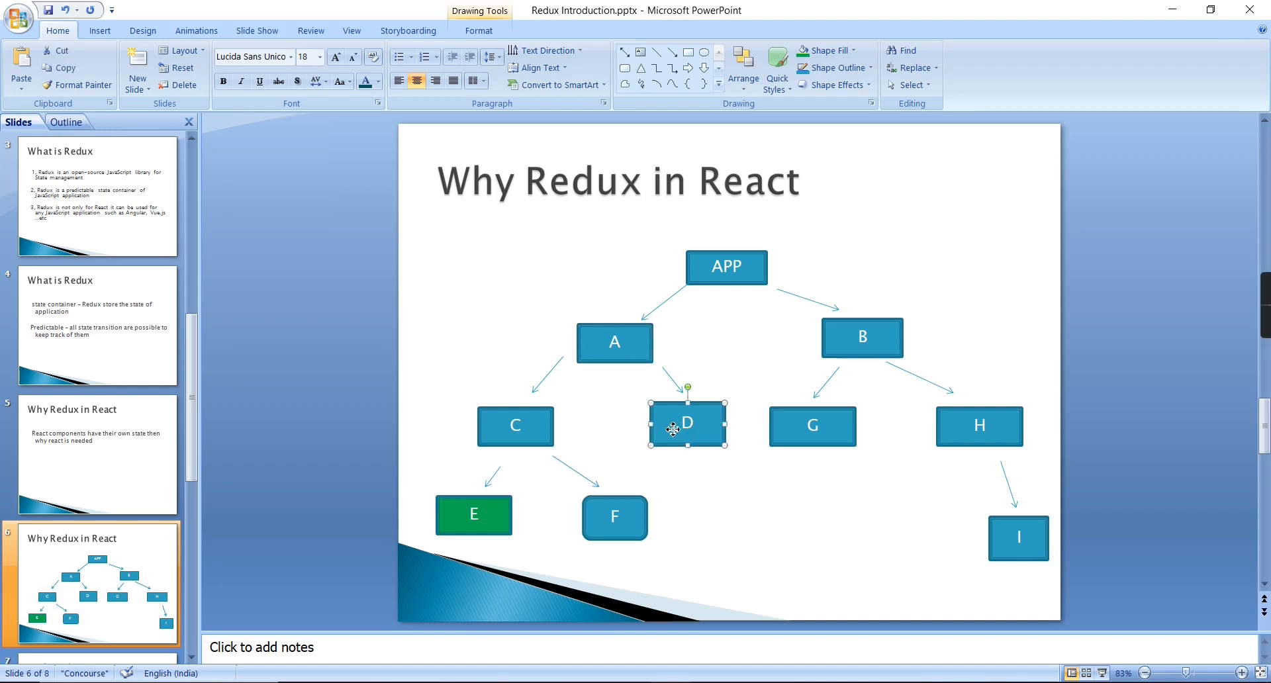
click(829, 51)
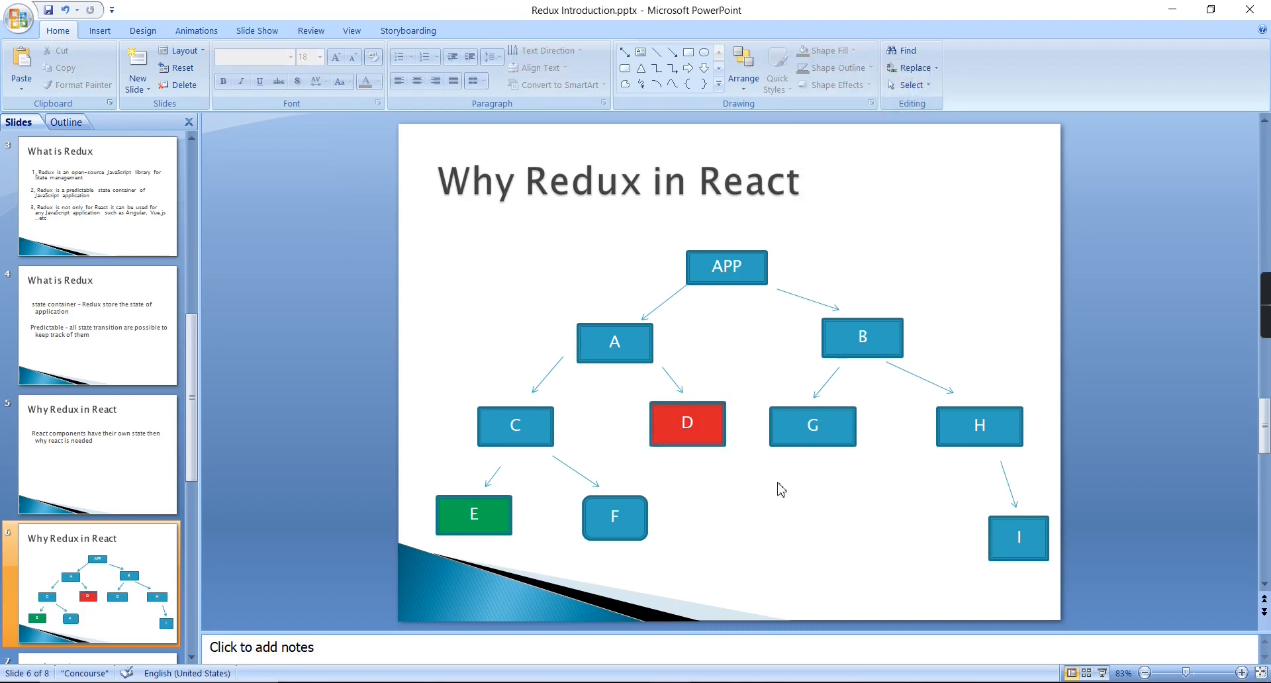
mouse_move(781, 477)
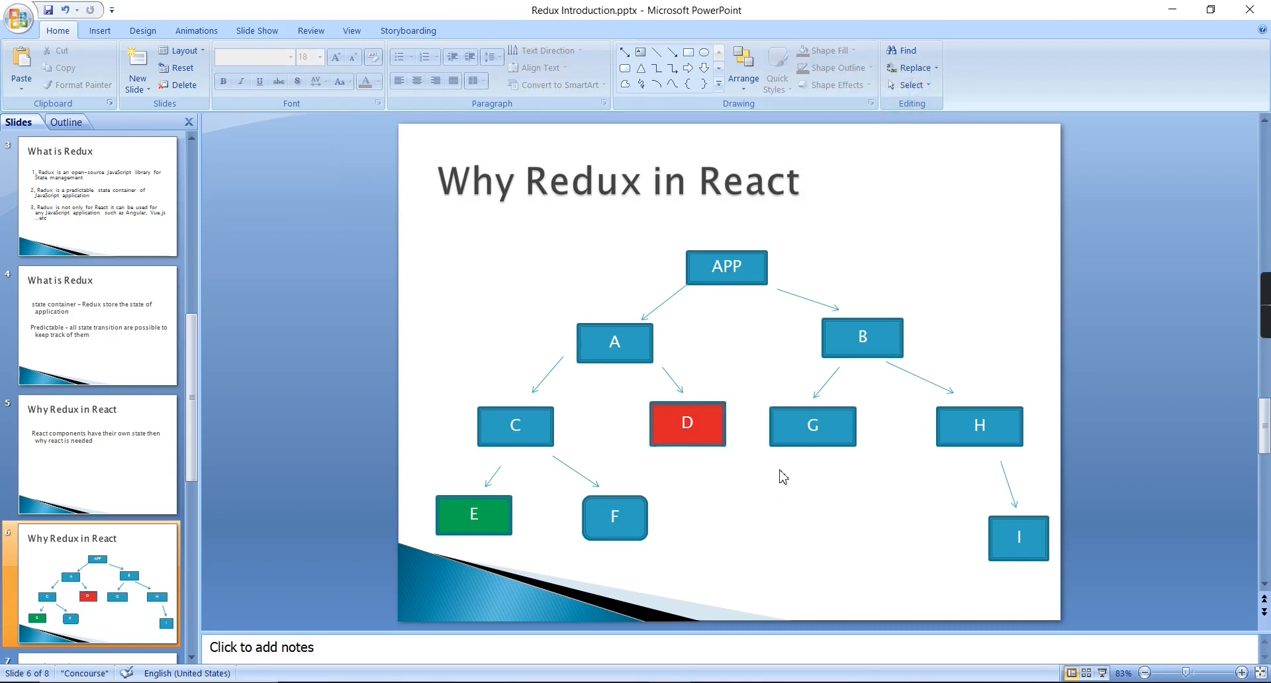
click(474, 515)
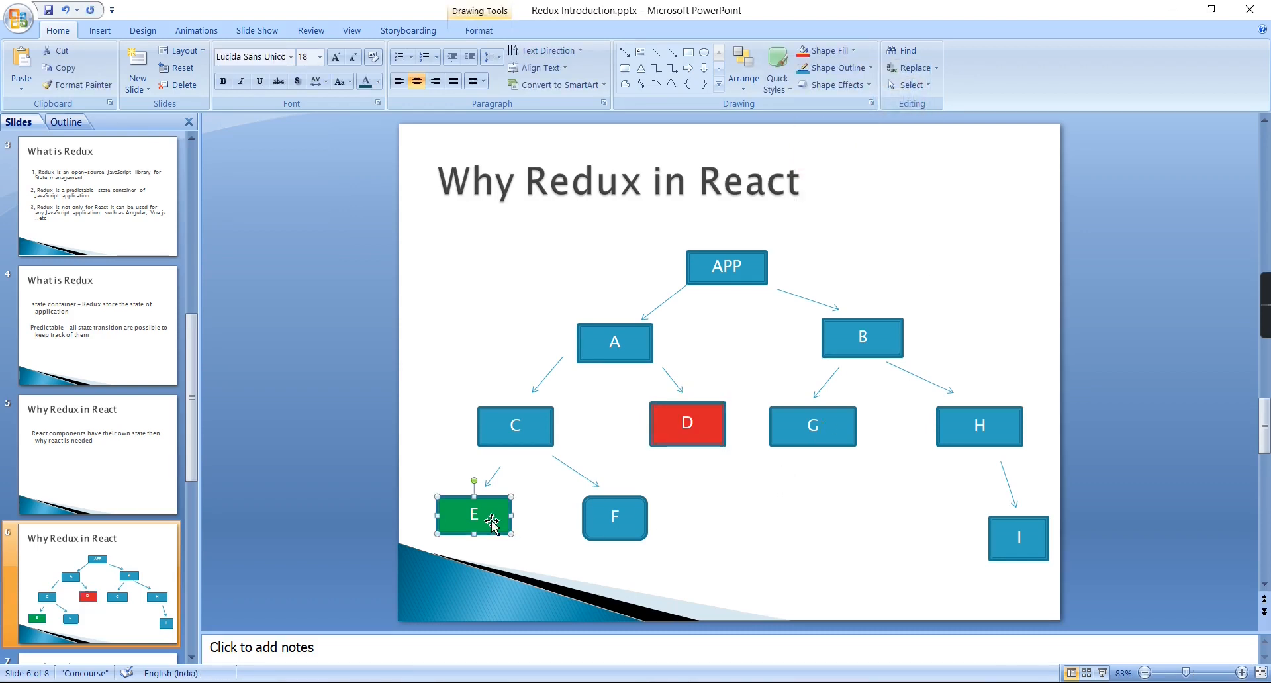
mouse_move(1050, 551)
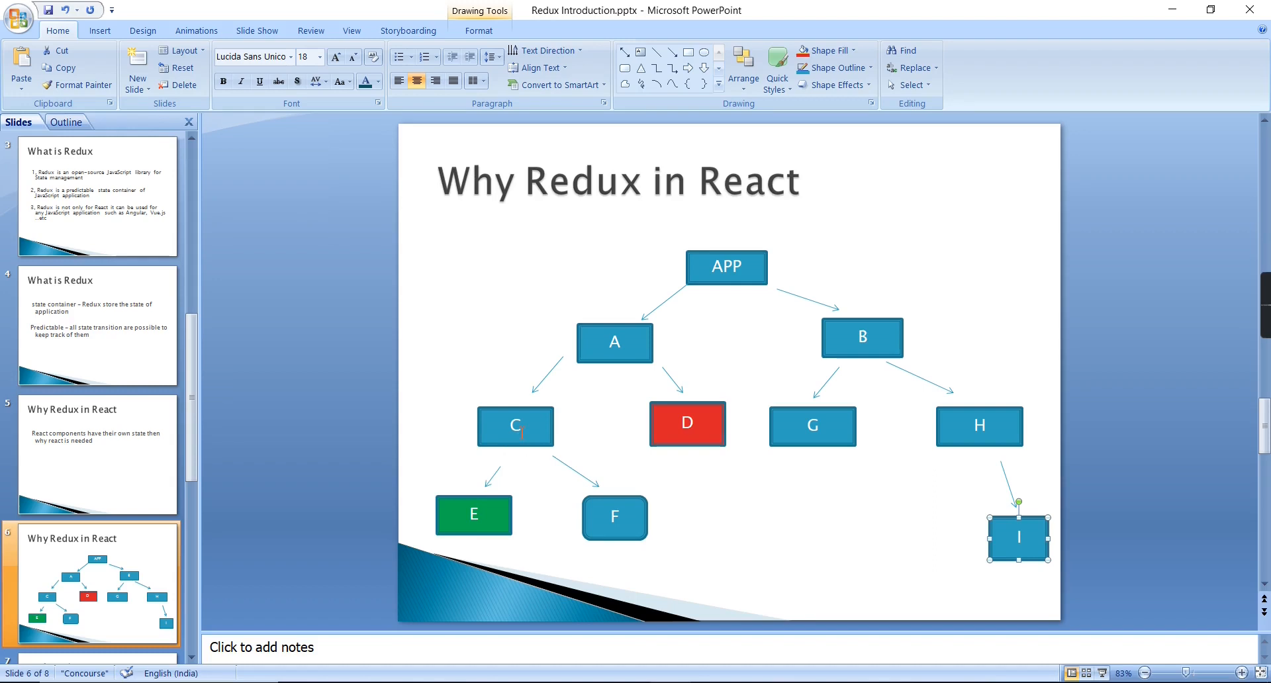
mouse_move(568, 401)
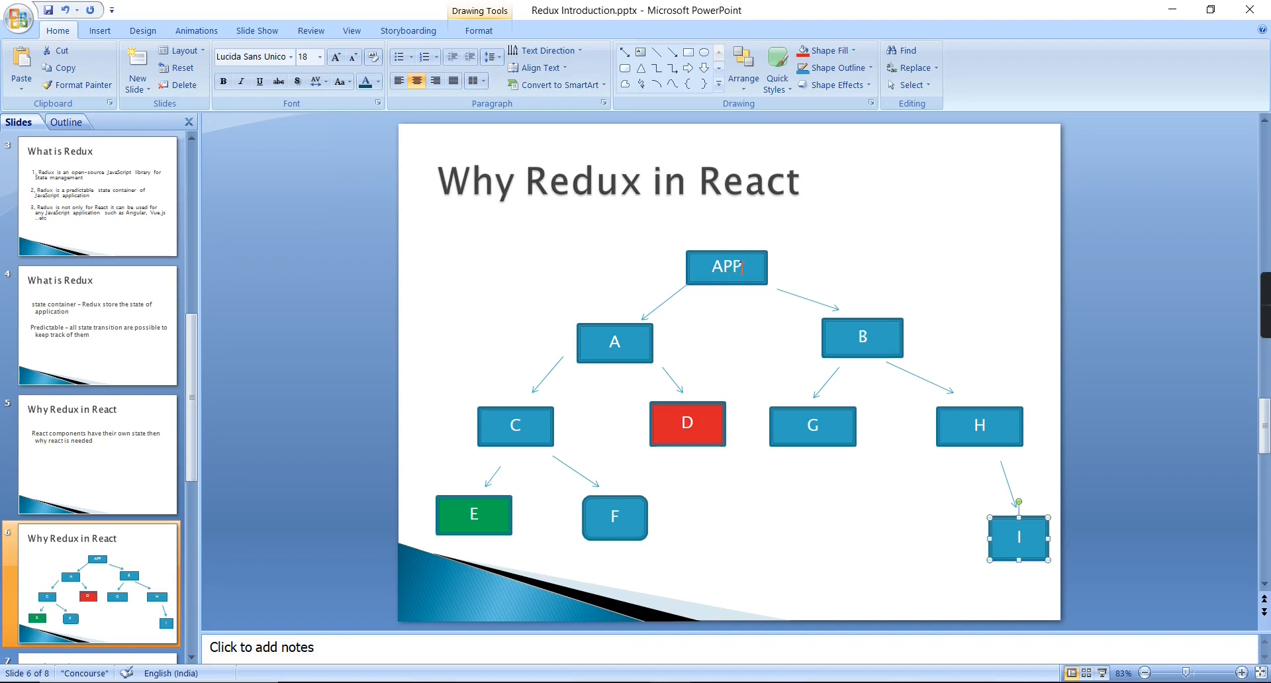
mouse_move(1005, 537)
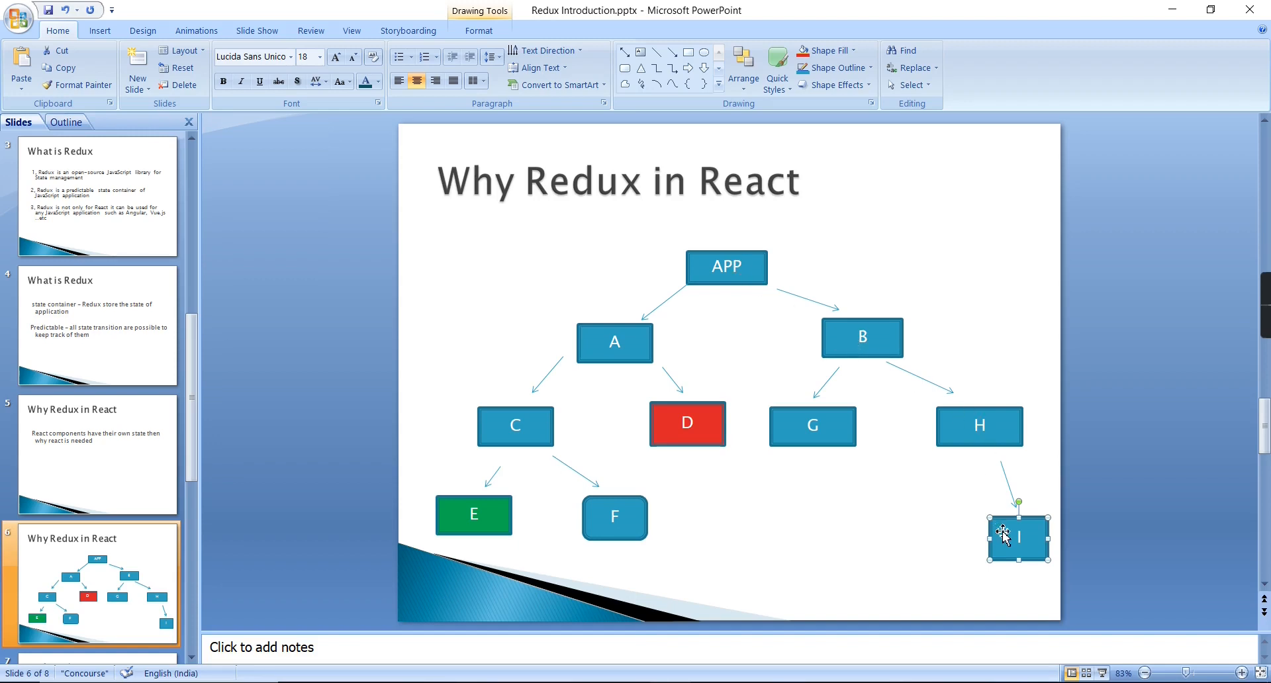
mouse_move(1035, 544)
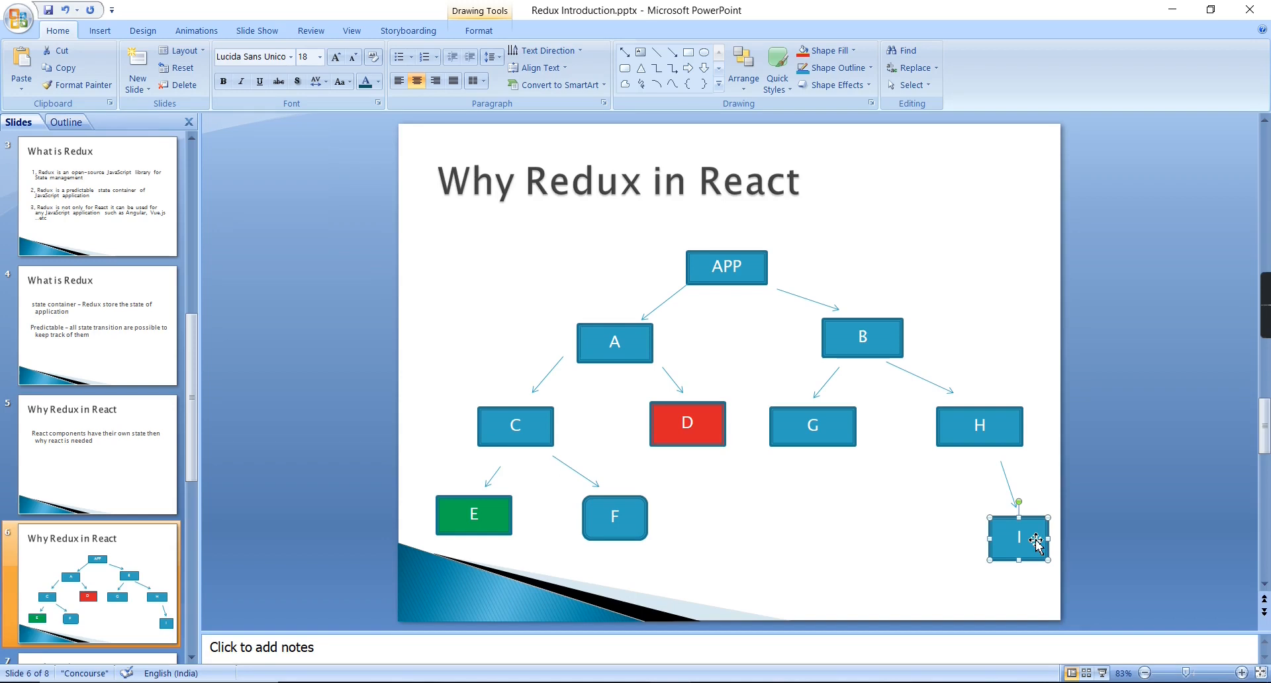
mouse_move(944, 559)
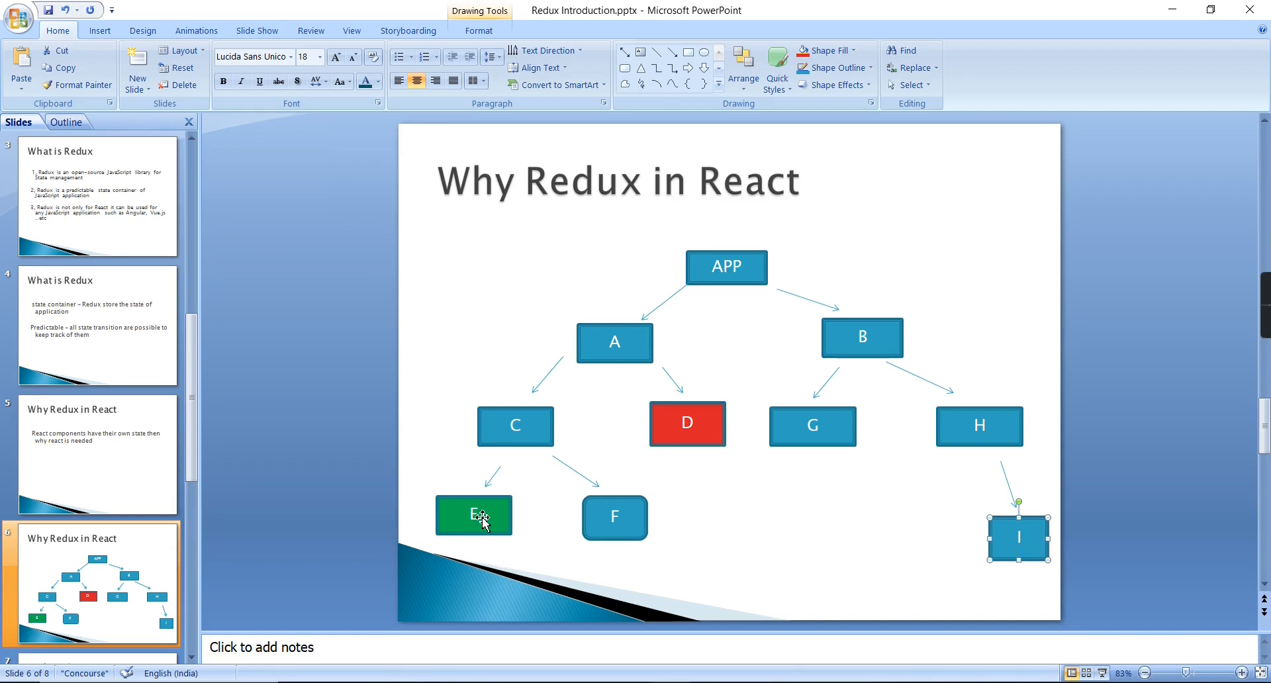
mouse_move(1069, 567)
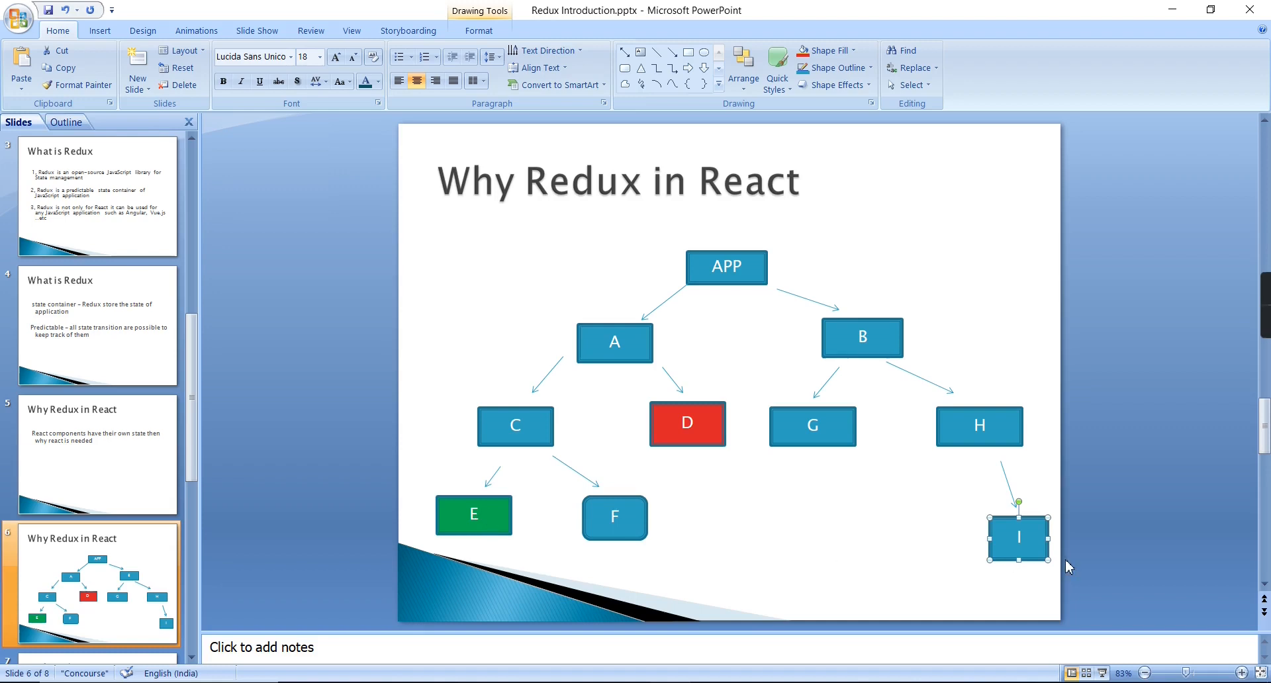
mouse_move(1034, 550)
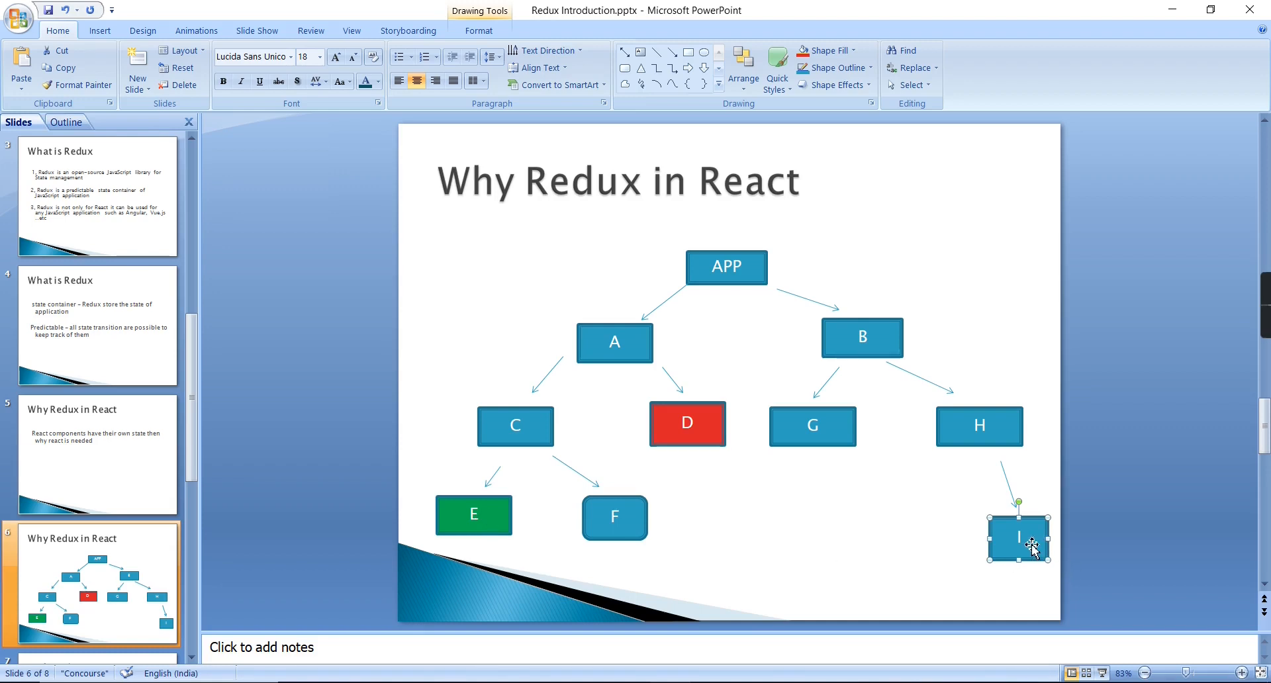
mouse_move(695, 314)
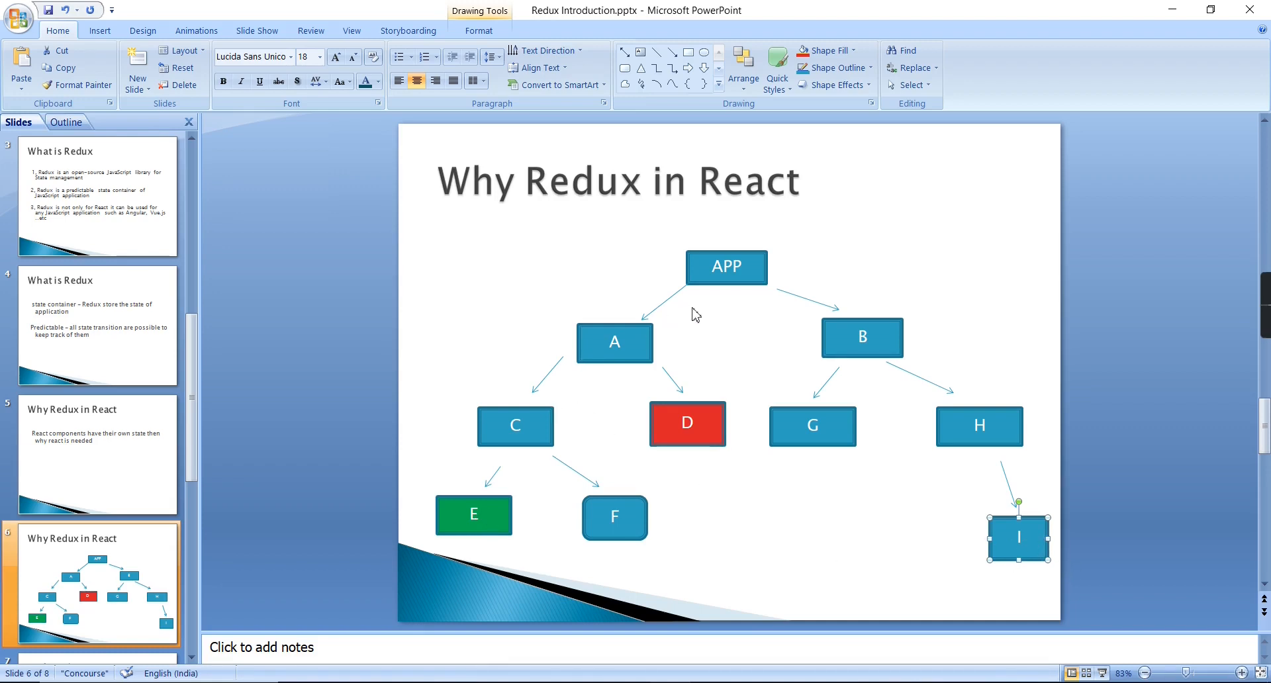
mouse_move(936, 411)
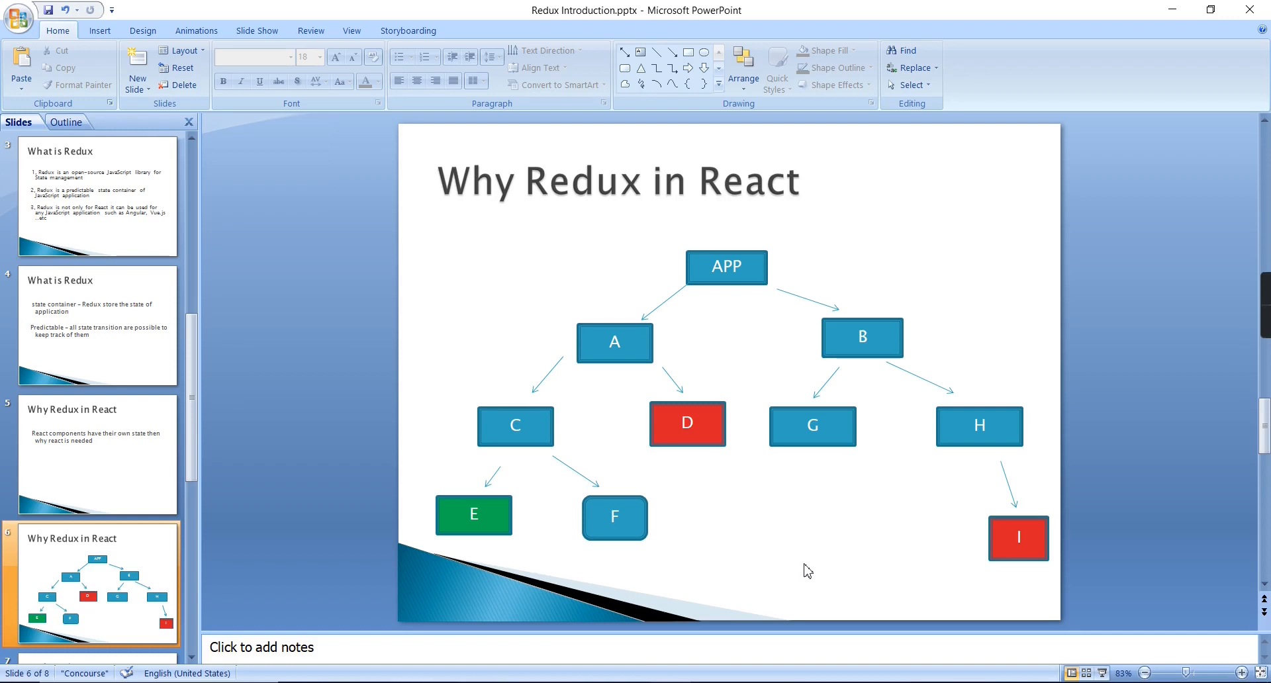
mouse_move(526, 320)
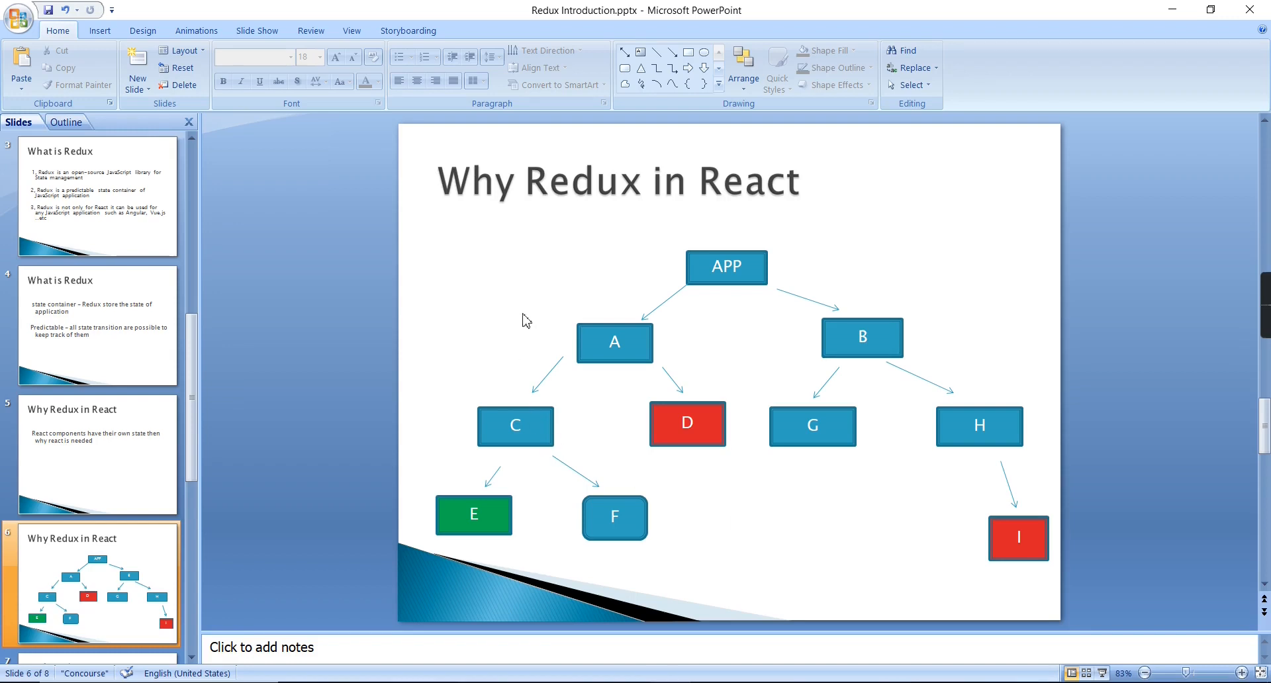
mouse_move(499, 298)
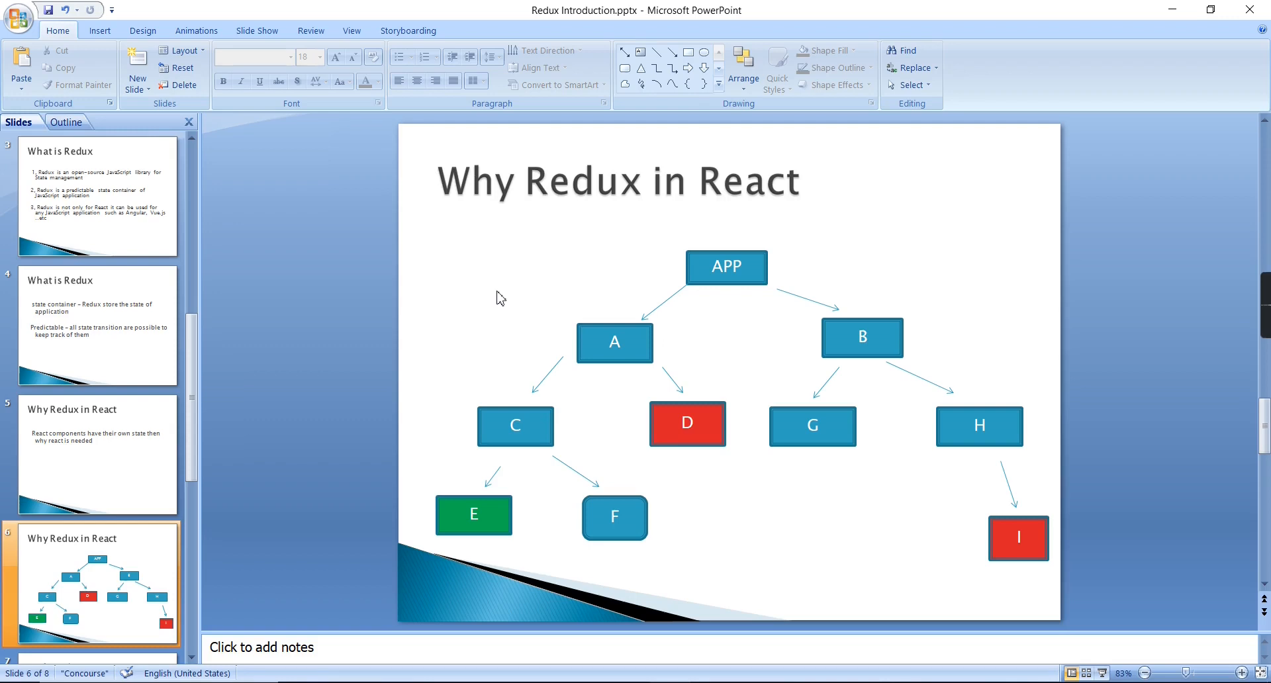
Draw a rounded rectangle left of APP and label it 'Store'.
click(624, 66)
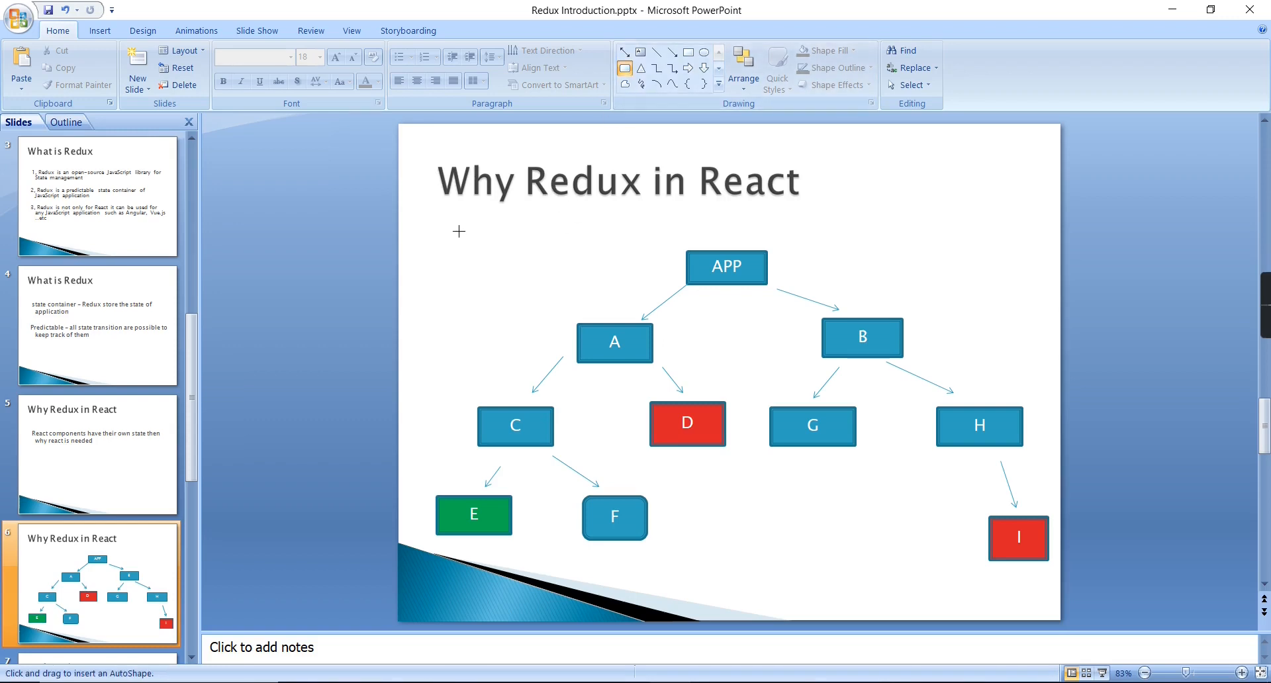
drag(460, 231, 555, 288)
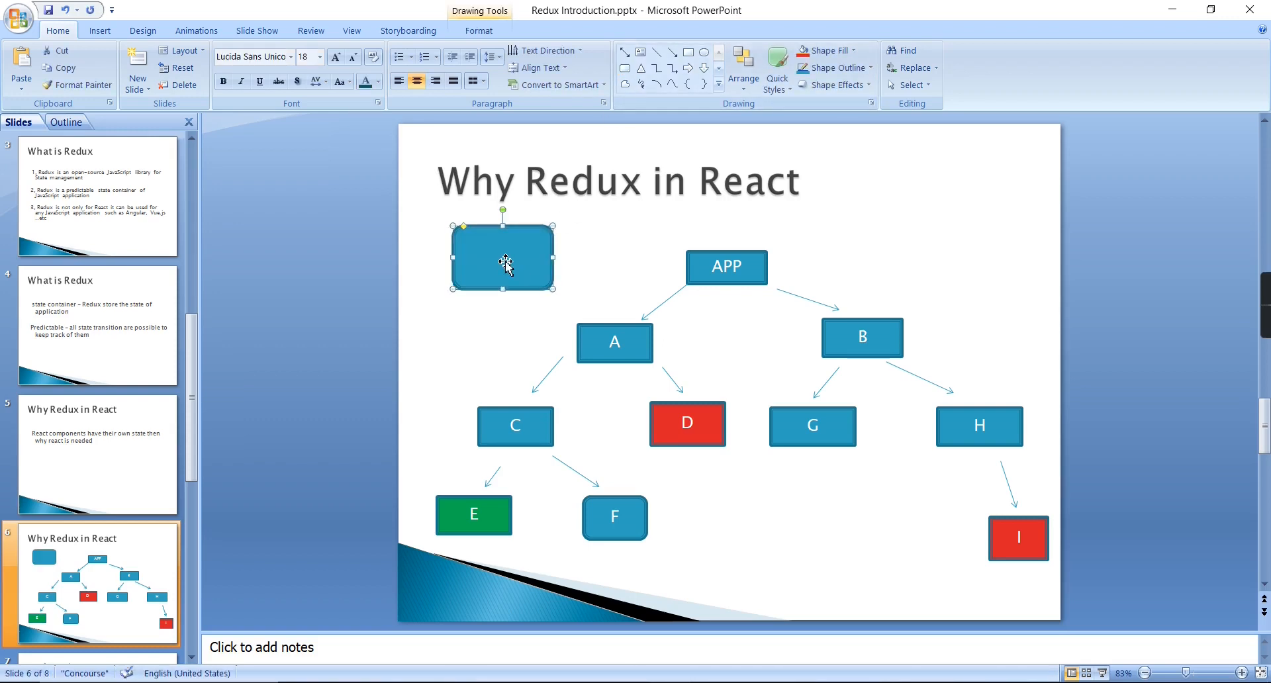
text(Store)
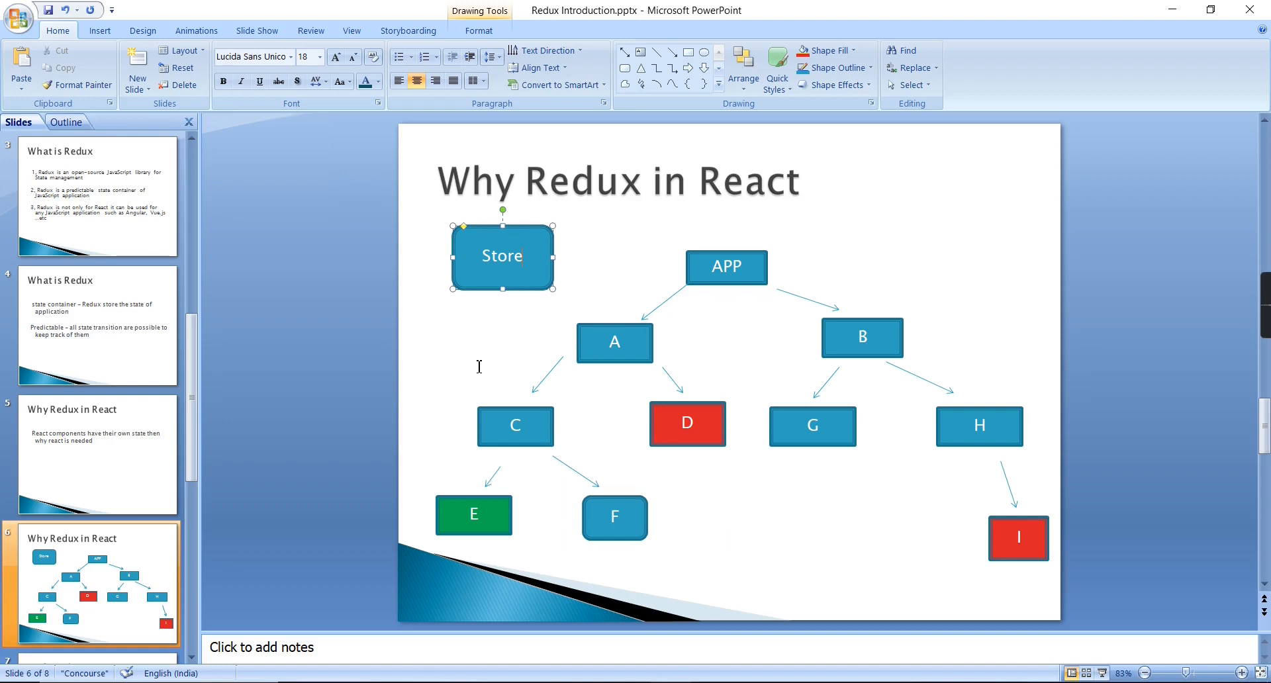
mouse_move(466, 518)
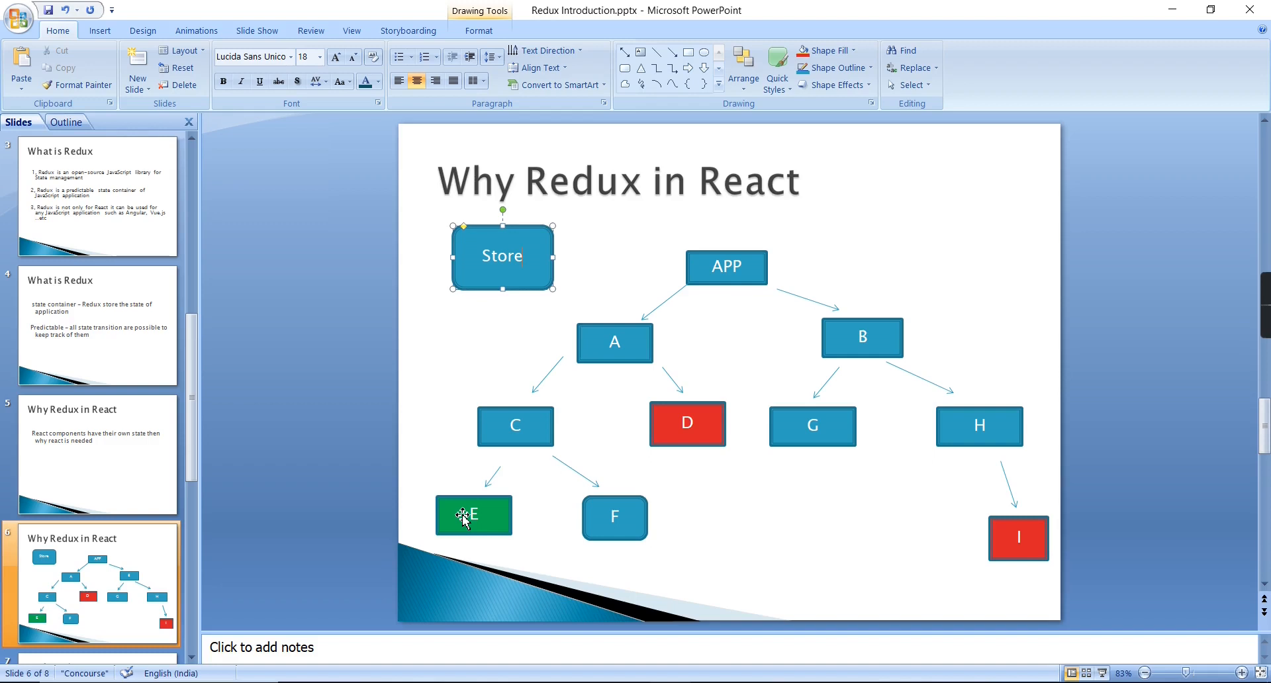
mouse_move(568, 291)
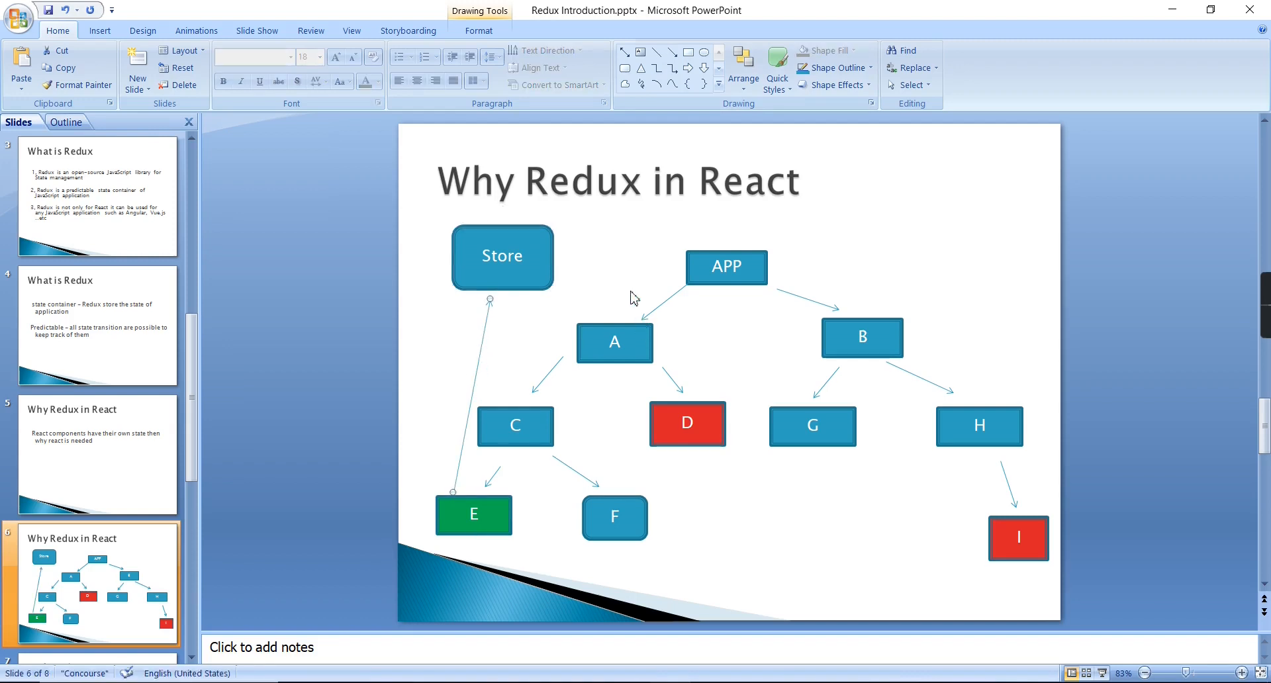
mouse_move(554, 294)
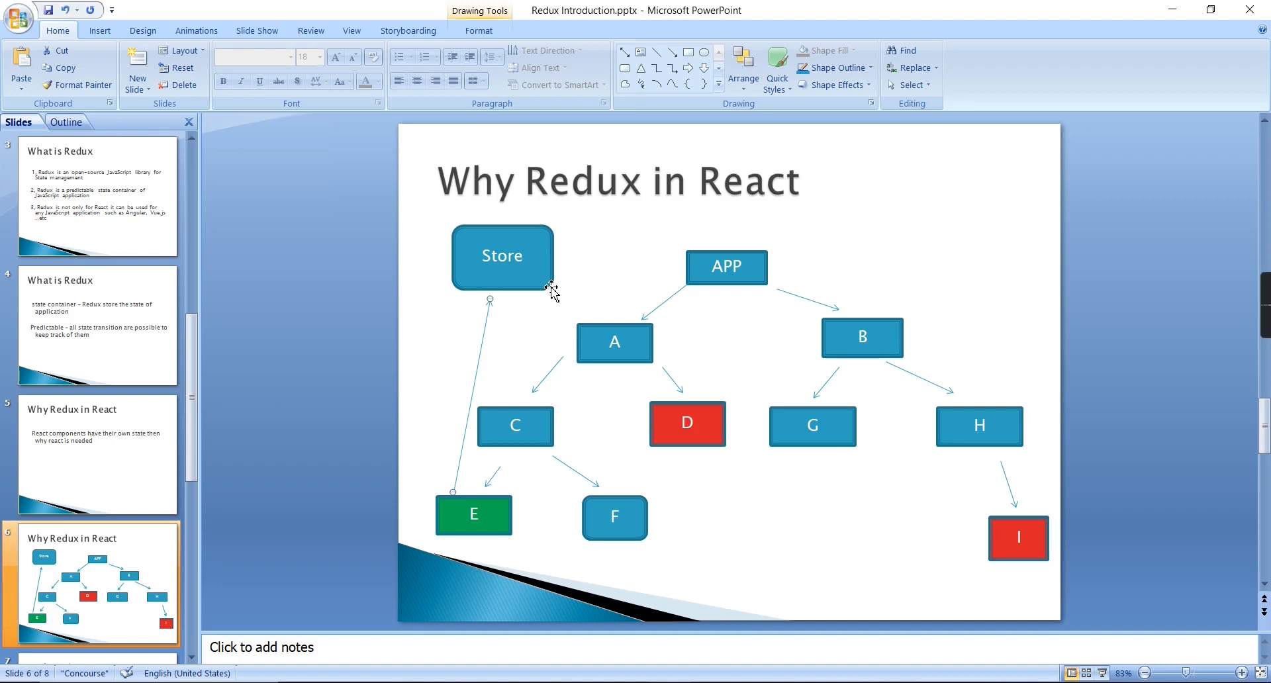
mouse_move(536, 294)
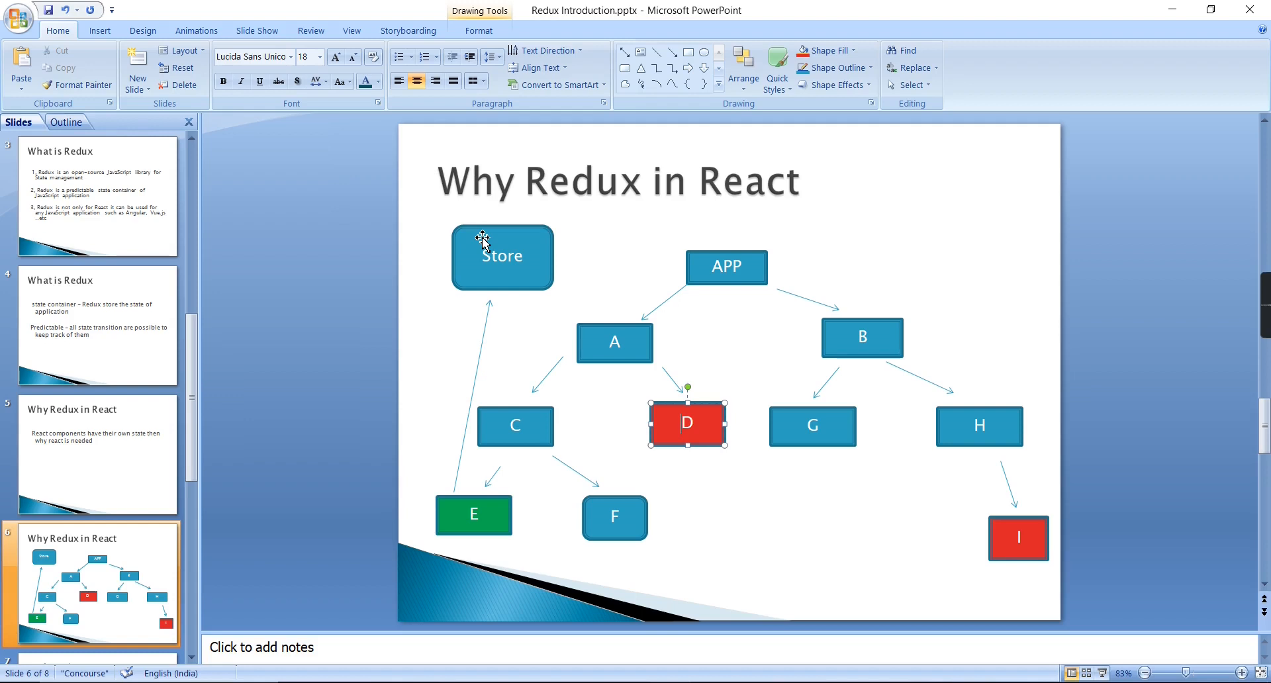
mouse_move(703, 442)
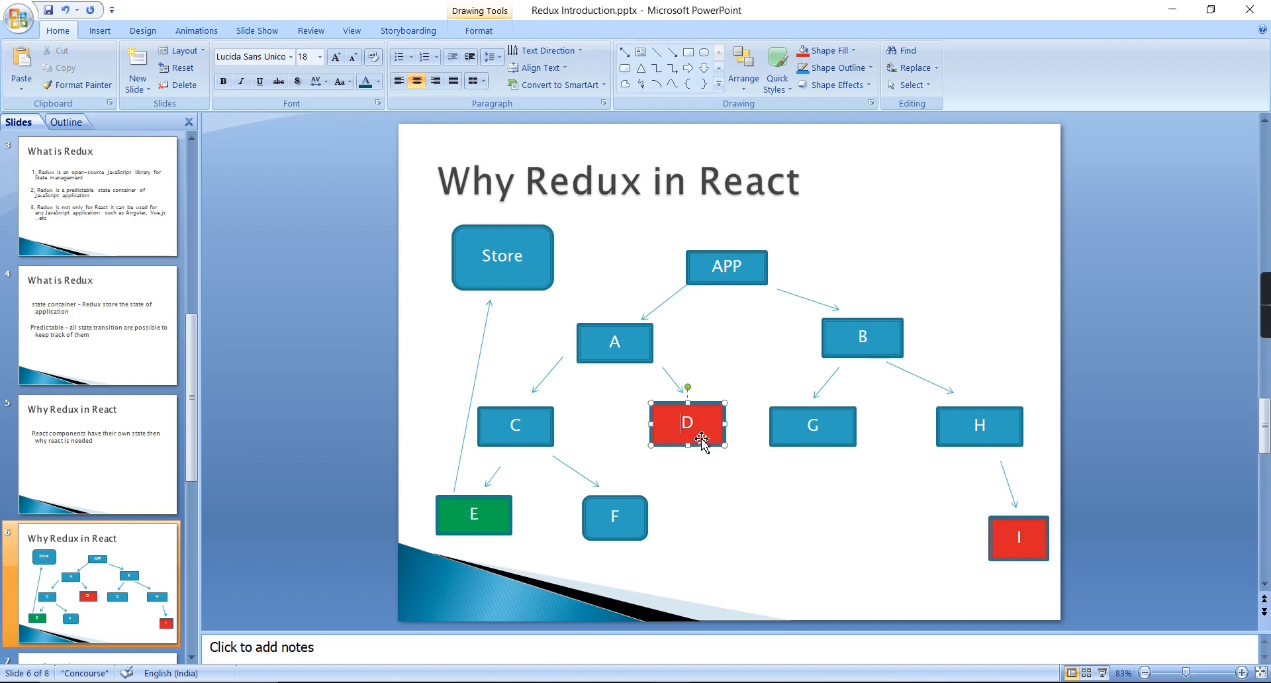
Draw a connector from the Store box to box D.
click(671, 53)
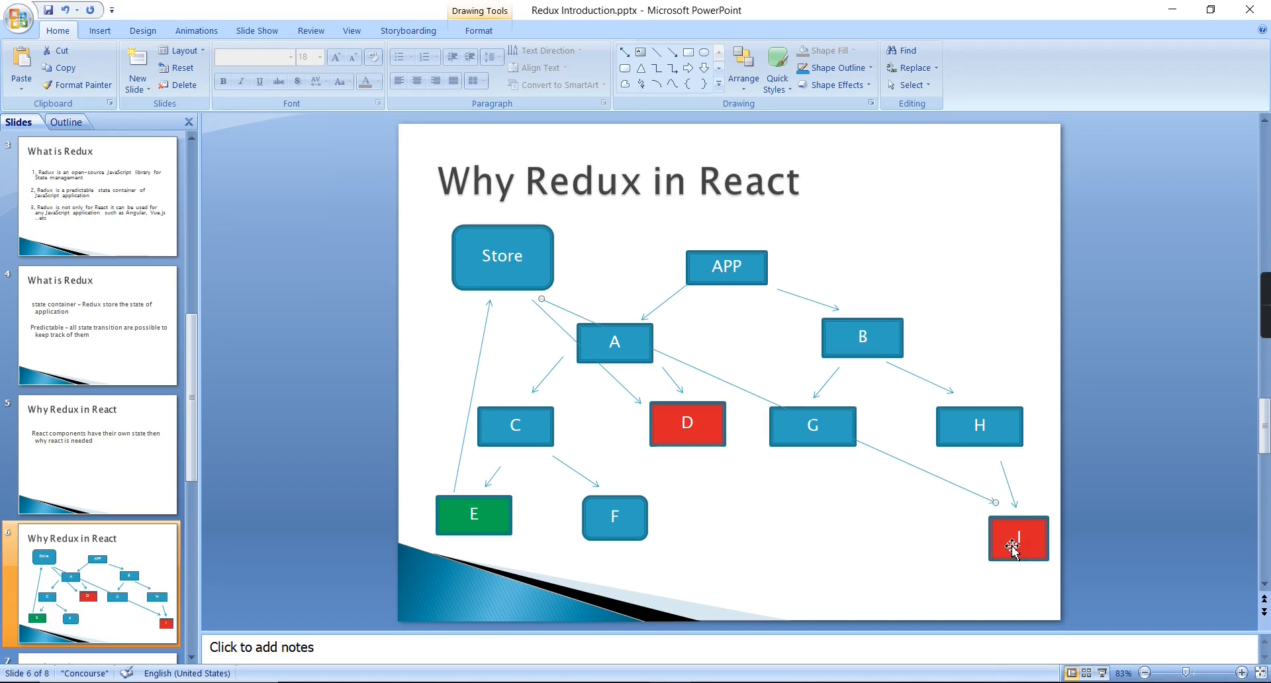
mouse_move(507, 273)
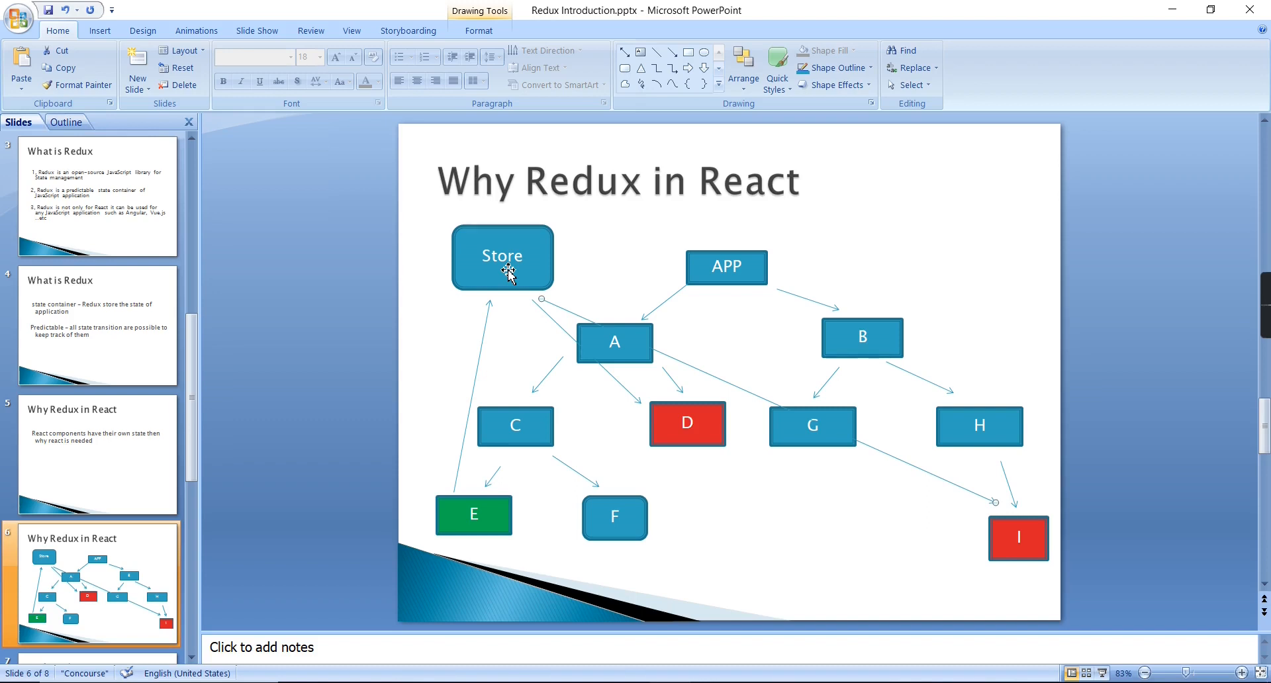
mouse_move(990, 515)
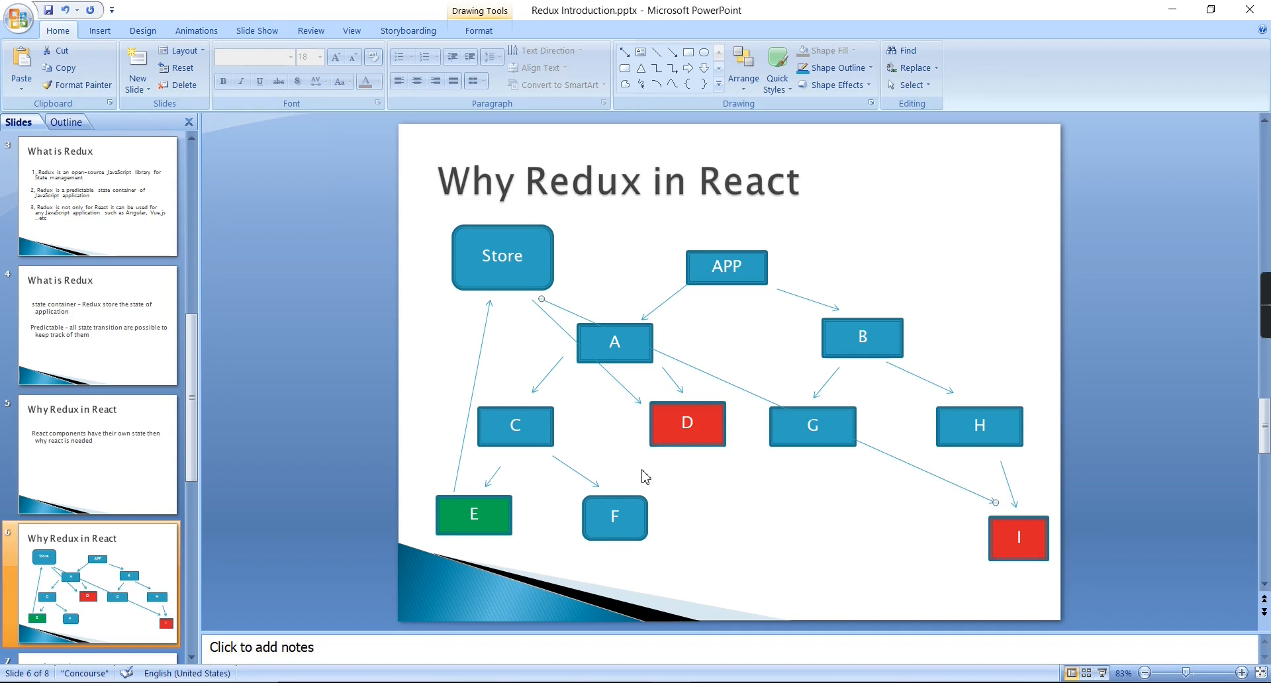
mouse_move(794, 283)
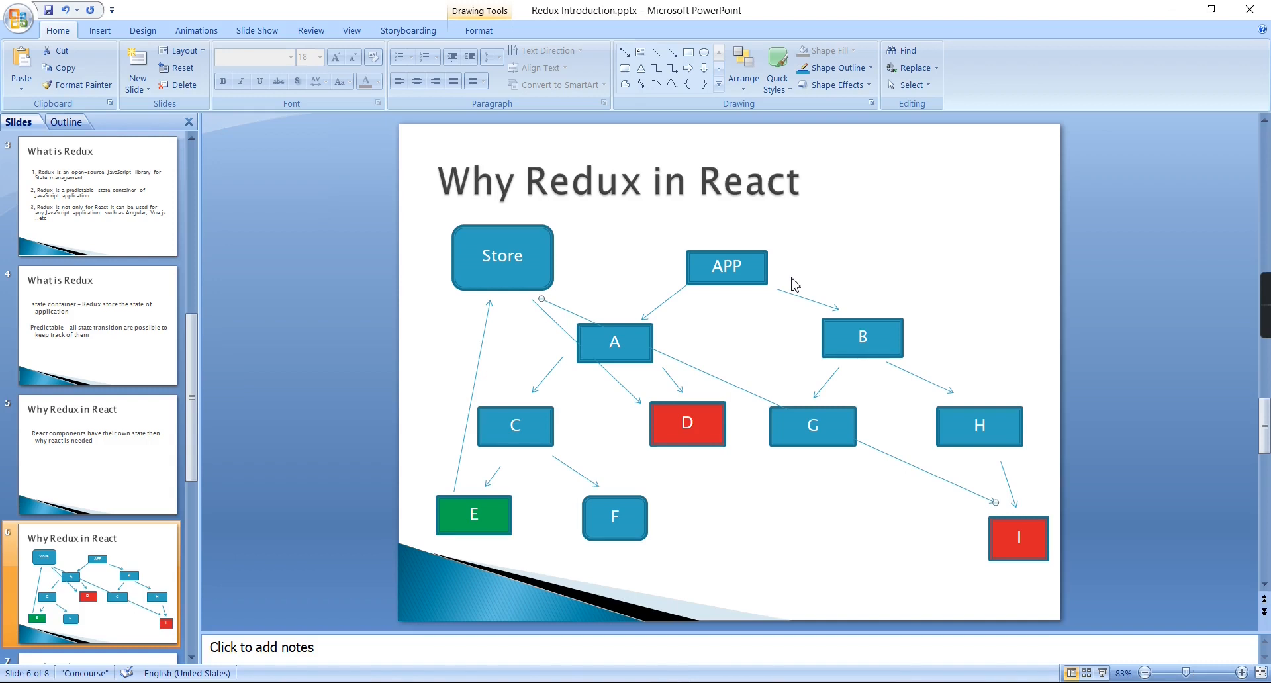
mouse_move(370, 447)
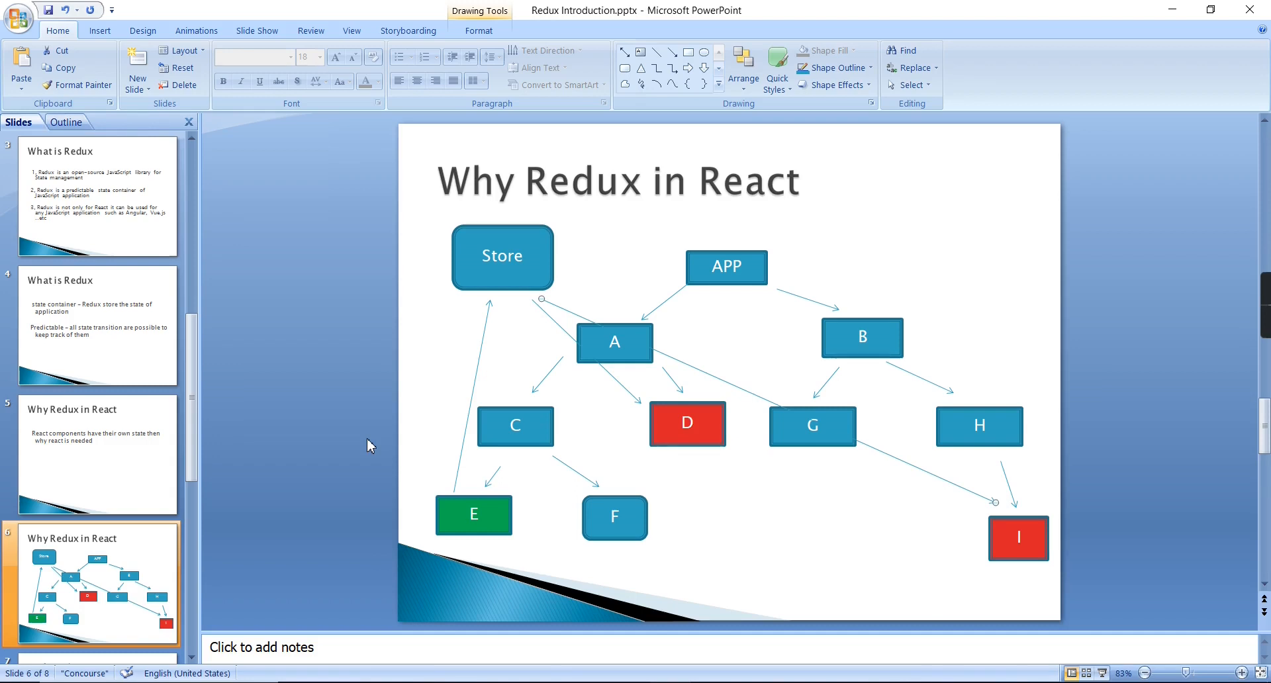
On the Redux Libraries slide, change 'React Redux' to 'React-Redux' with a hyphen.
click(96, 454)
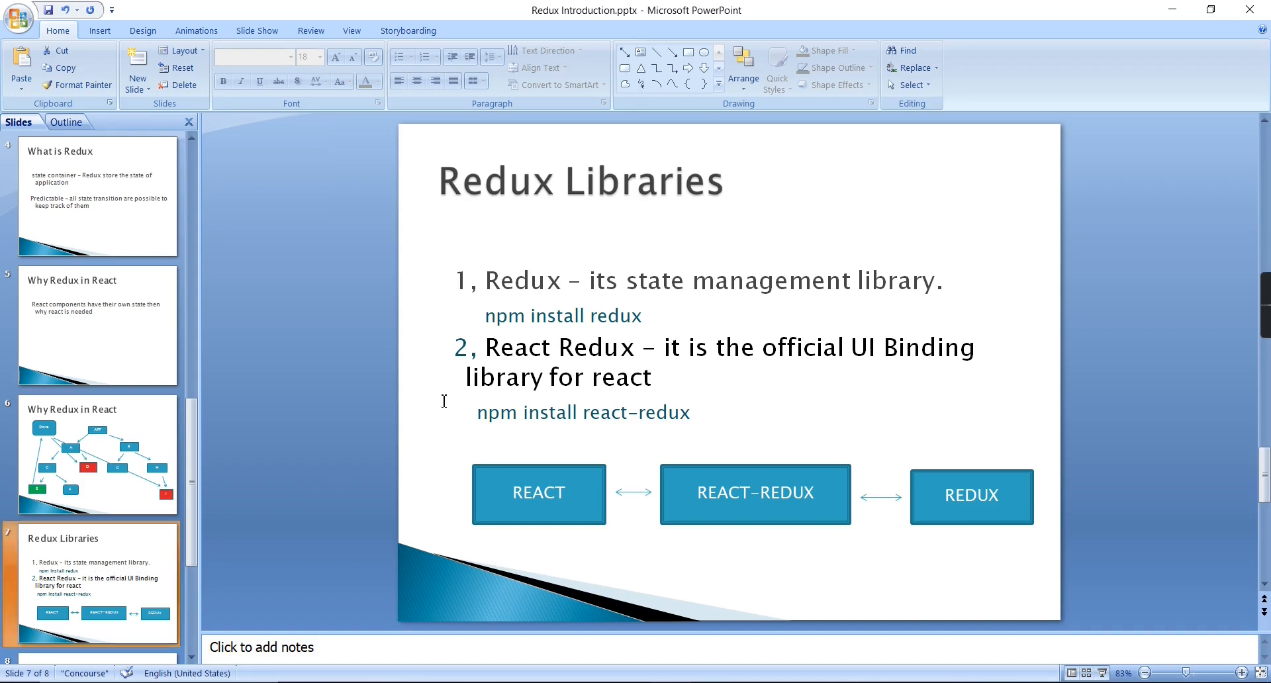
mouse_move(649, 303)
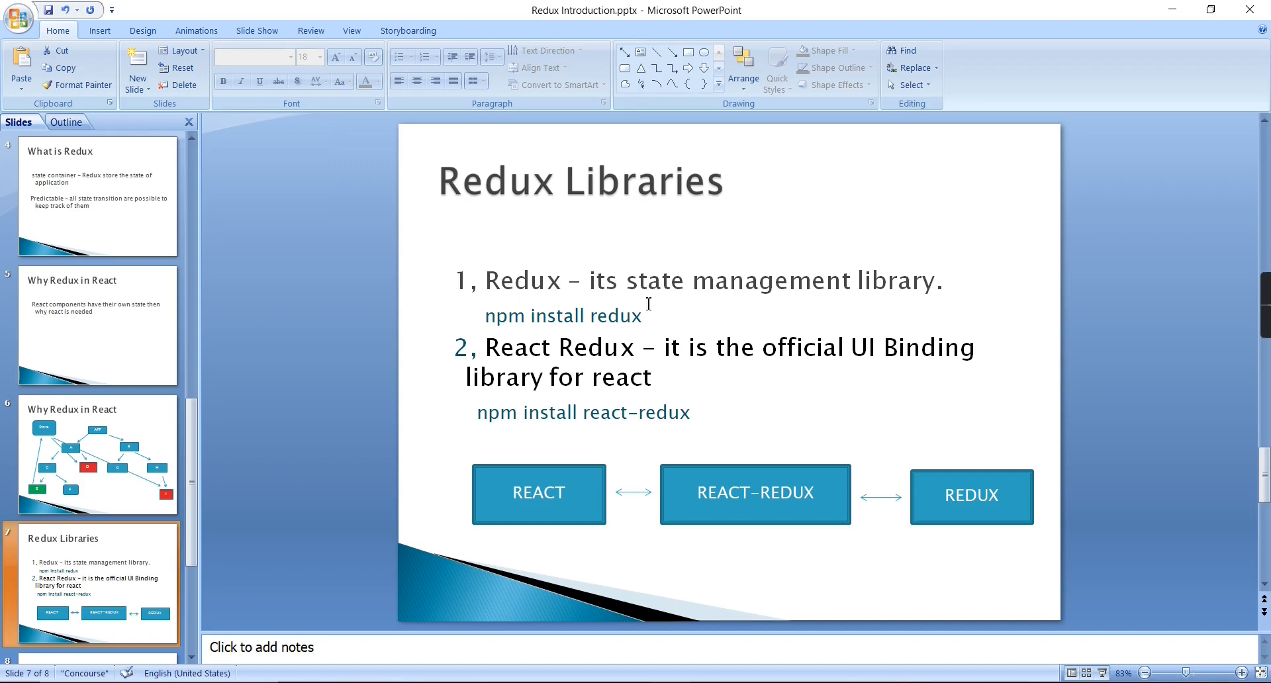
mouse_move(667, 294)
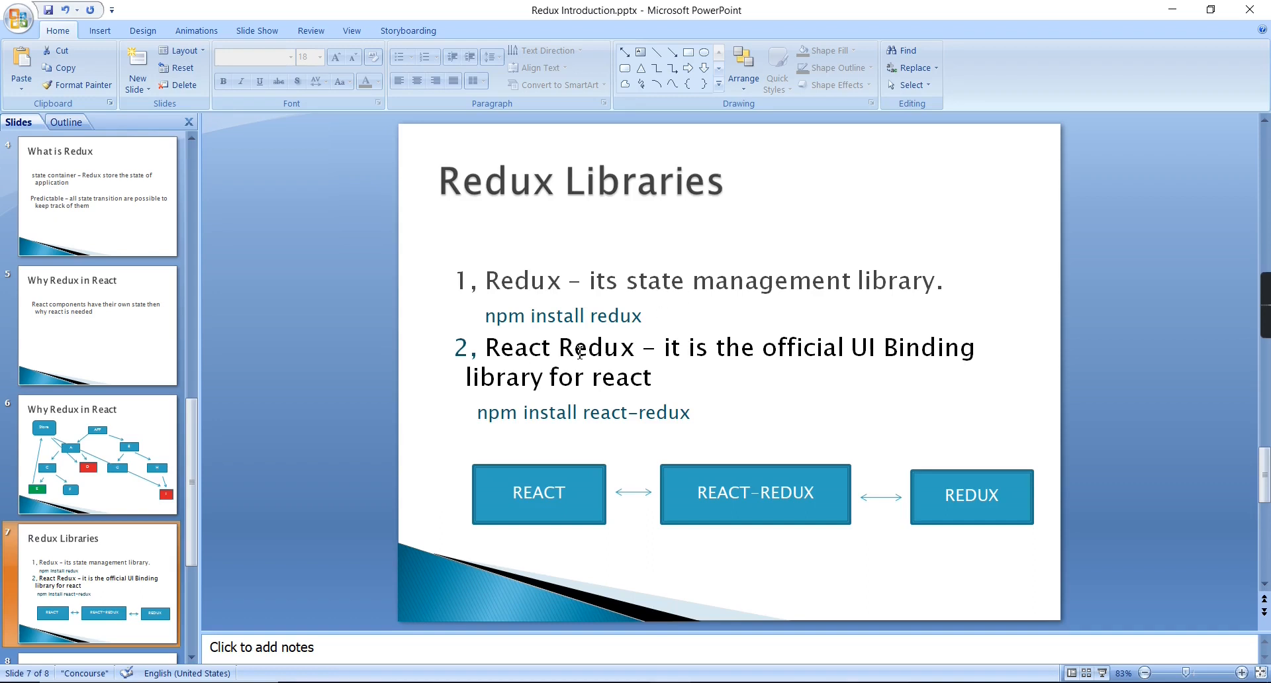
click(564, 347)
text(-)
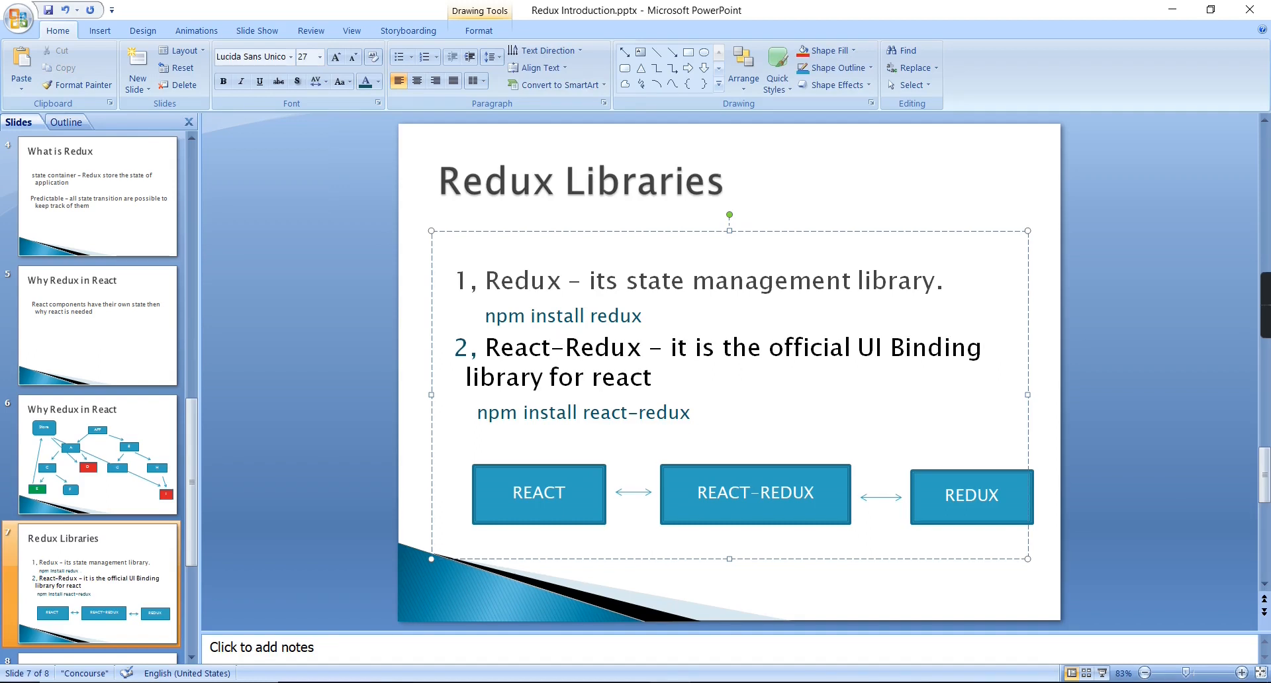
click(562, 346)
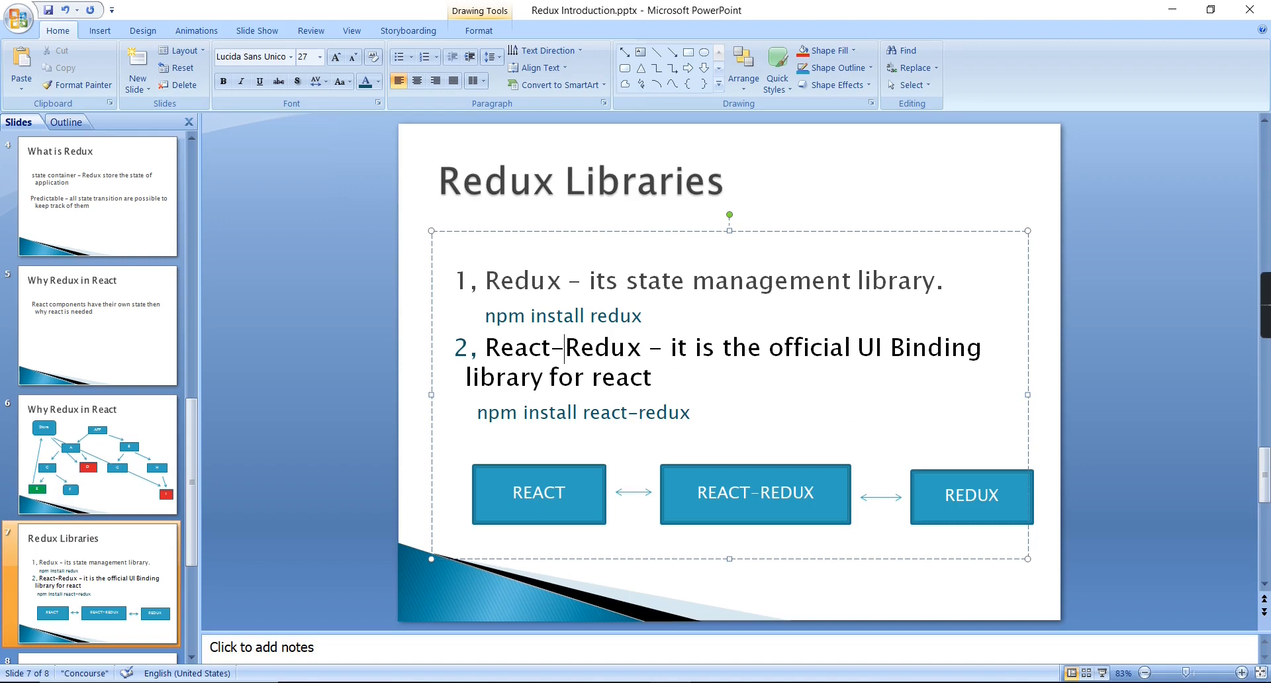